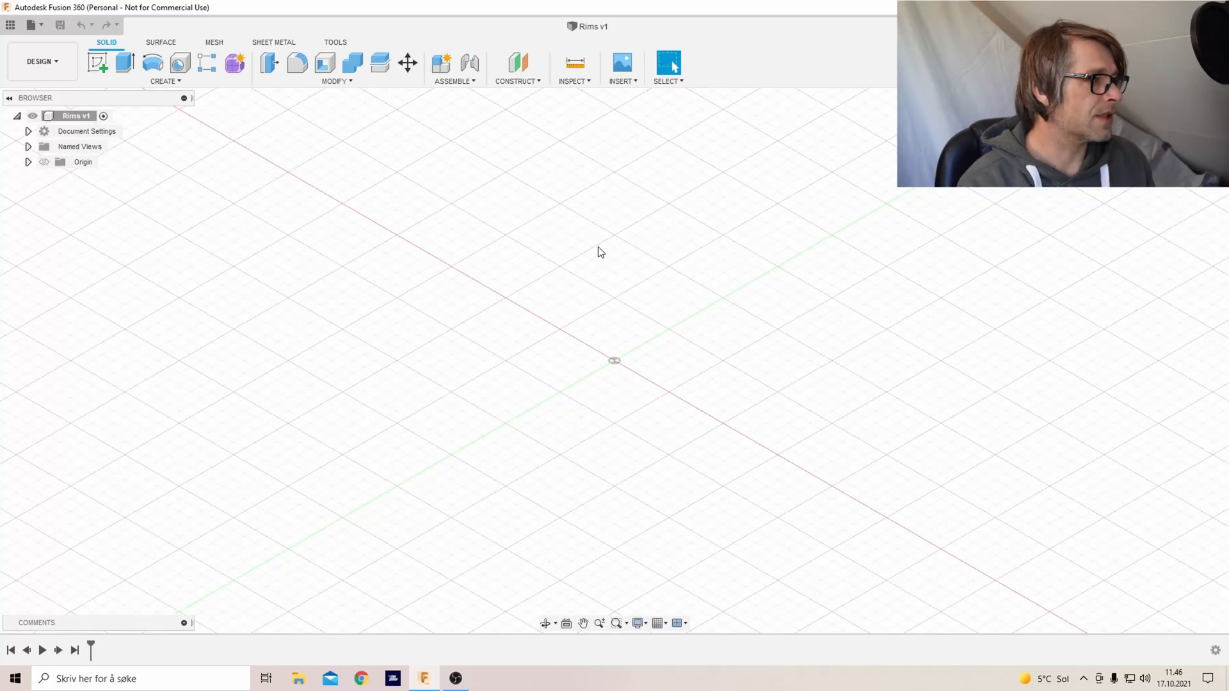
{"action": "mouse_move", "coordinate": [262, 225]}
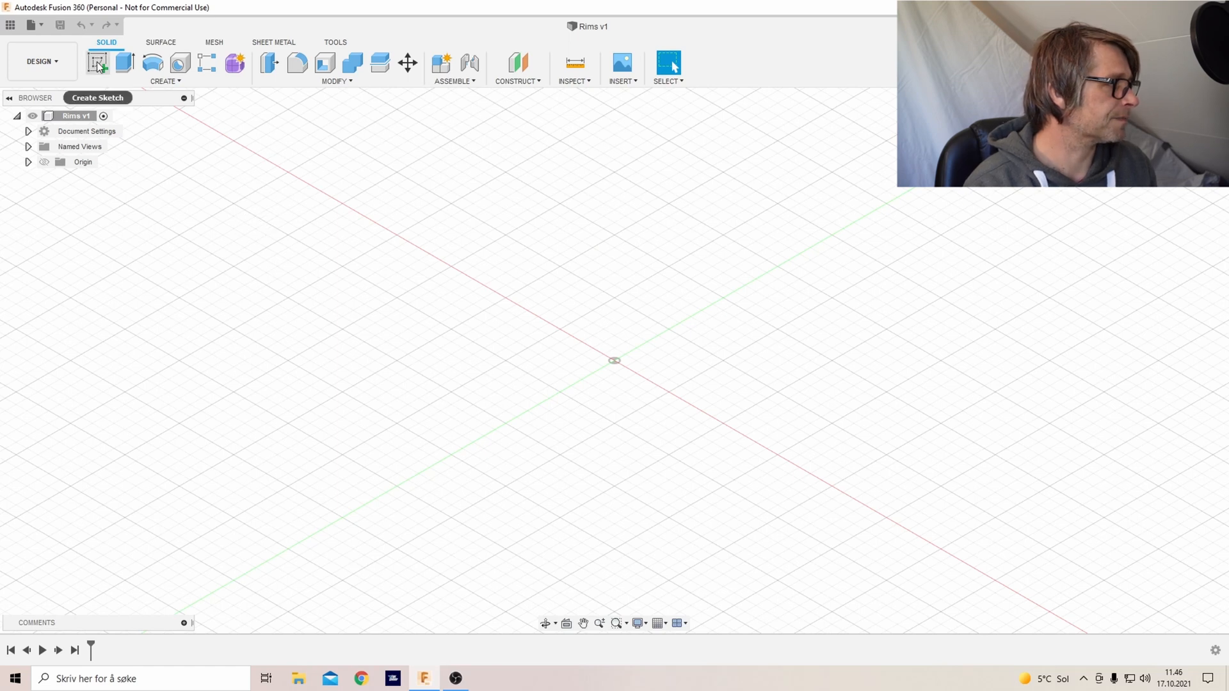
Start a new sketch on an origin plane for the rim profile
{"action": "left_click", "coordinate": [97, 62]}
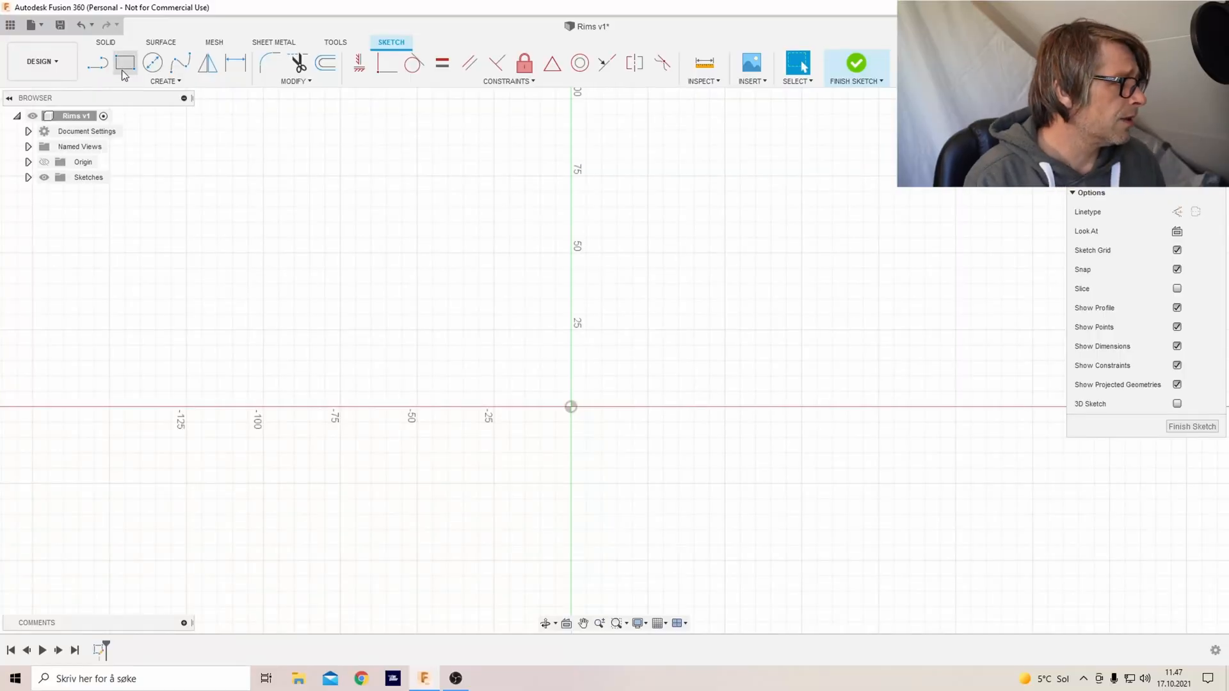
Draw a 23.5 mm by 25 mm rectangle anchored at the origin
{"action": "left_click", "coordinate": [125, 63]}
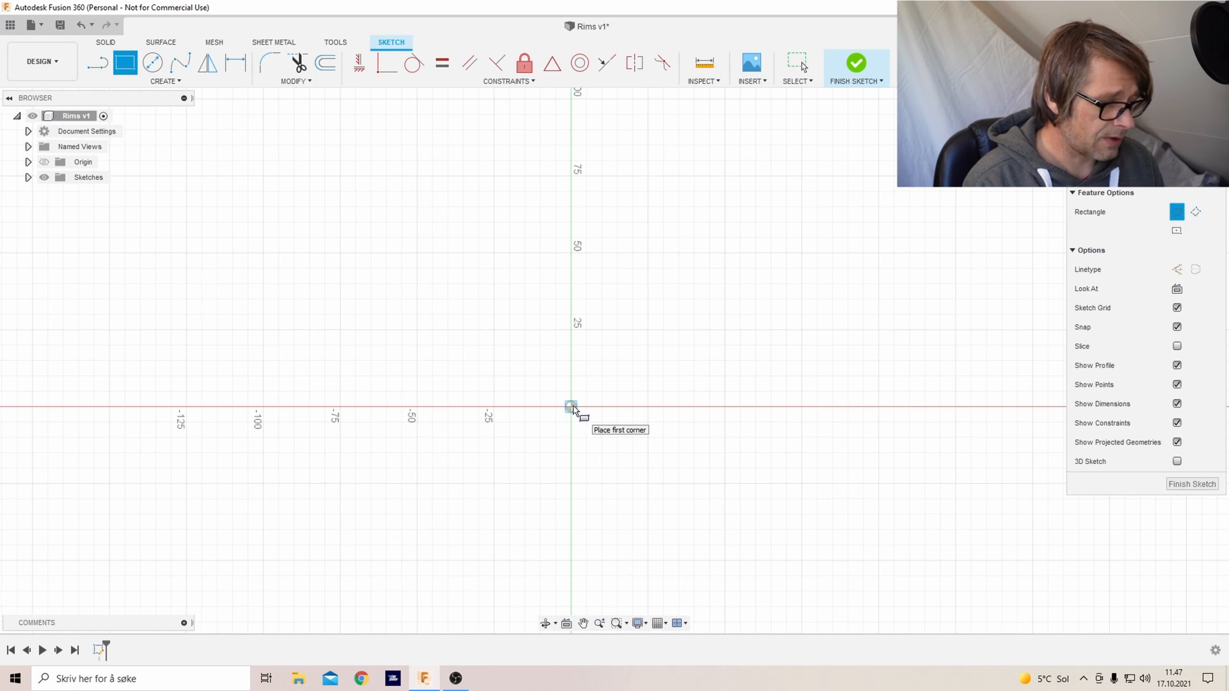
{"action": "left_click", "coordinate": [571, 406]}
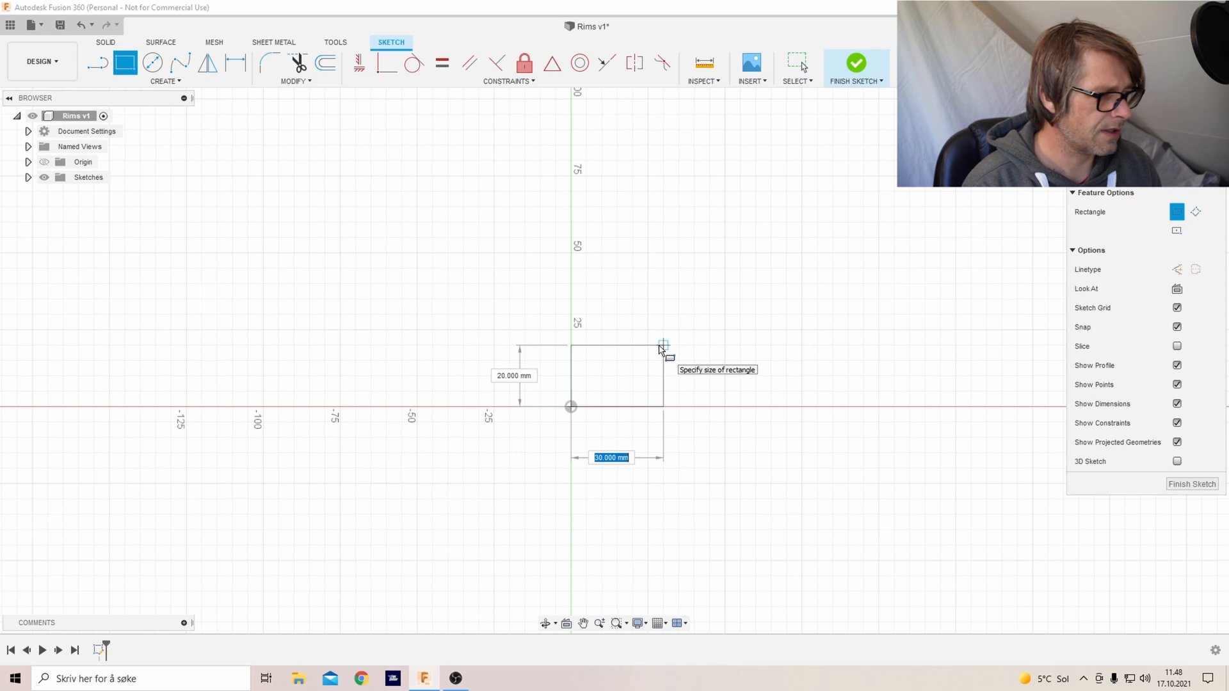
{"action": "type", "text": "25"}
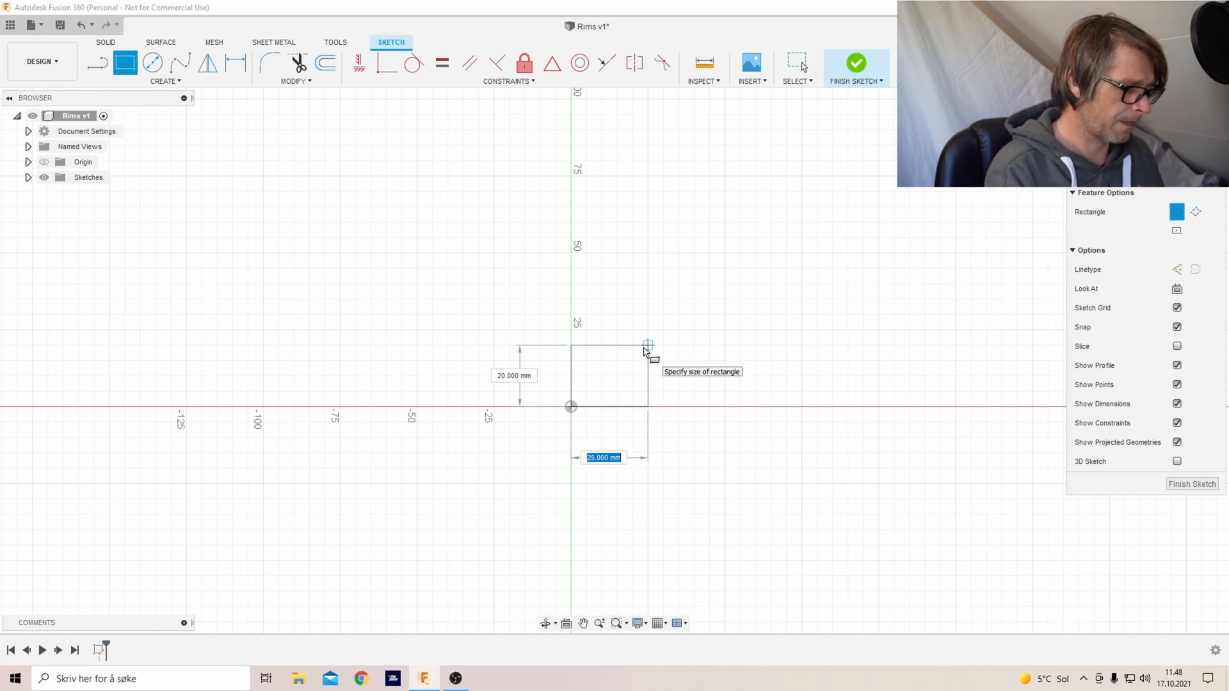
{"action": "type", "text": "23.5"}
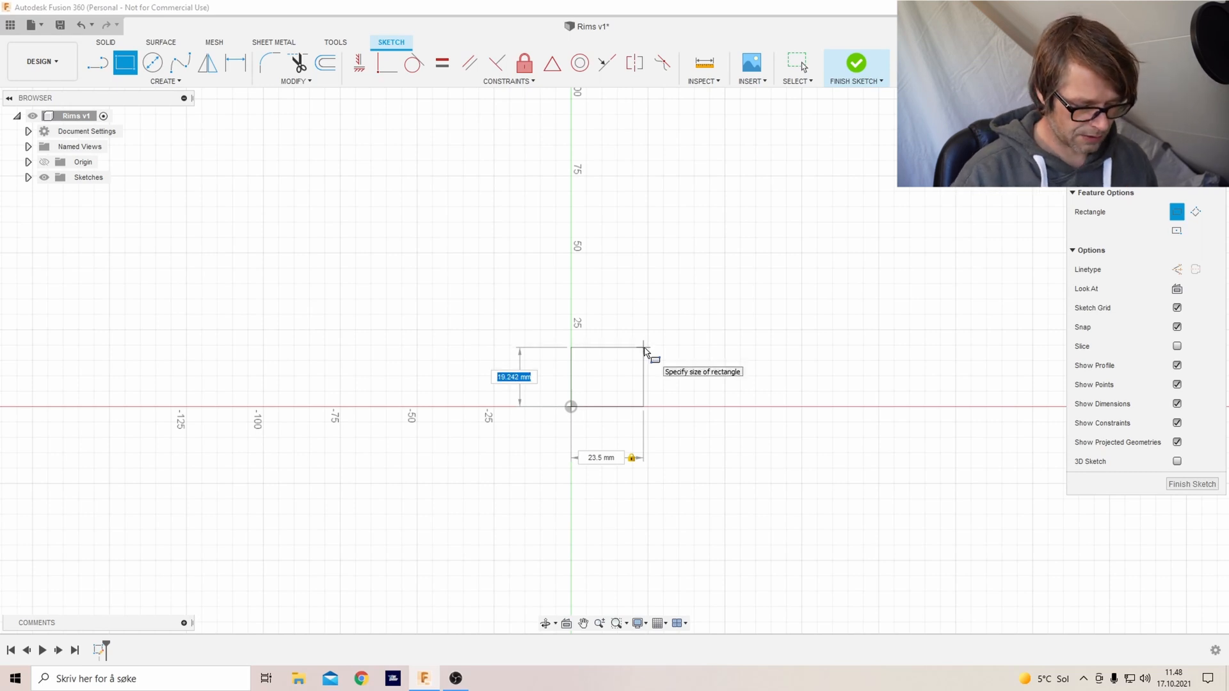
{"action": "type", "text": "25"}
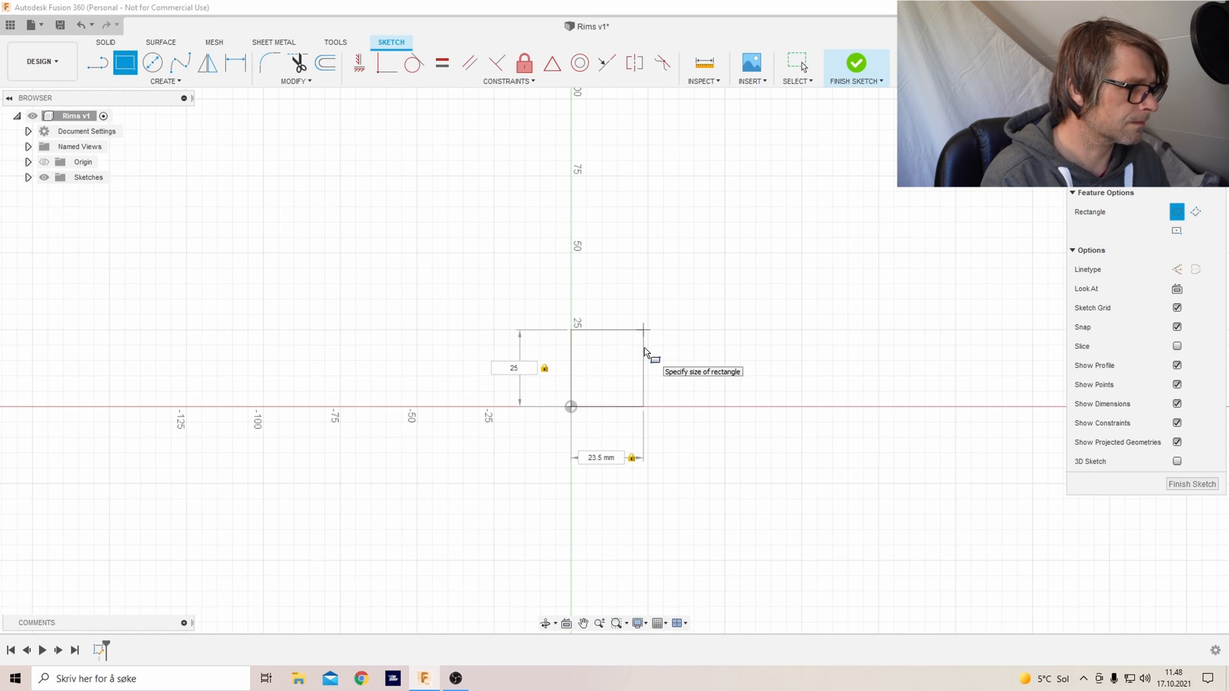
{"action": "left_click", "coordinate": [642, 343]}
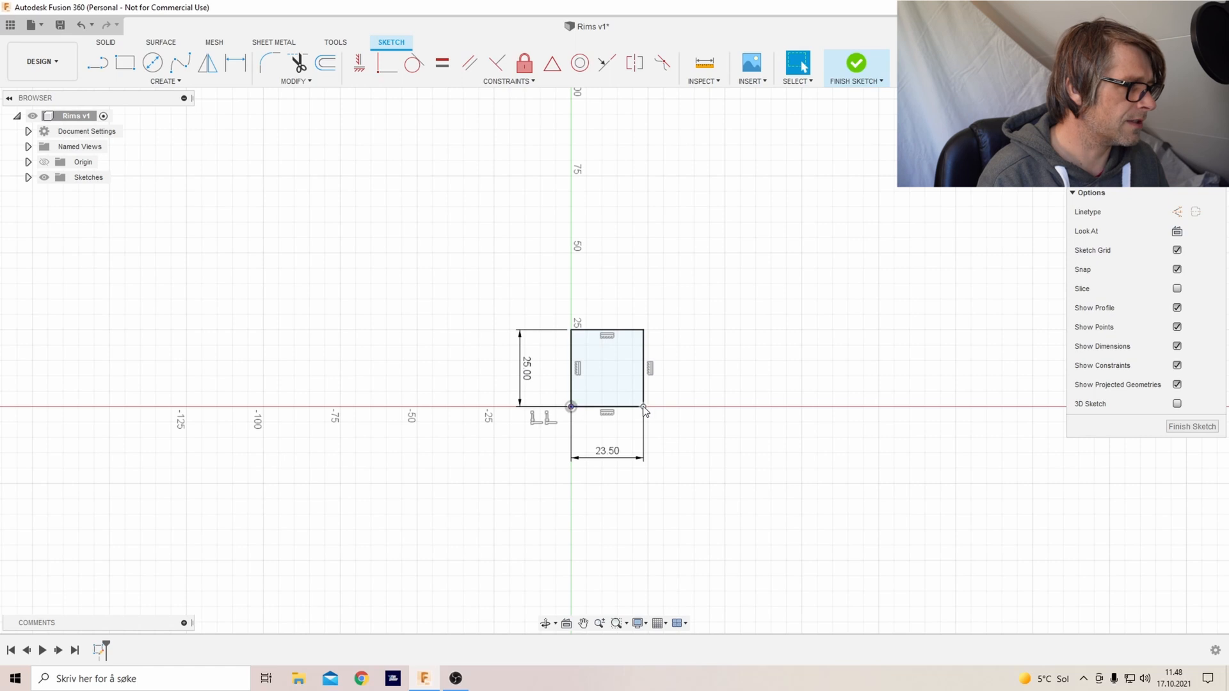
{"action": "mouse_move", "coordinate": [650, 336]}
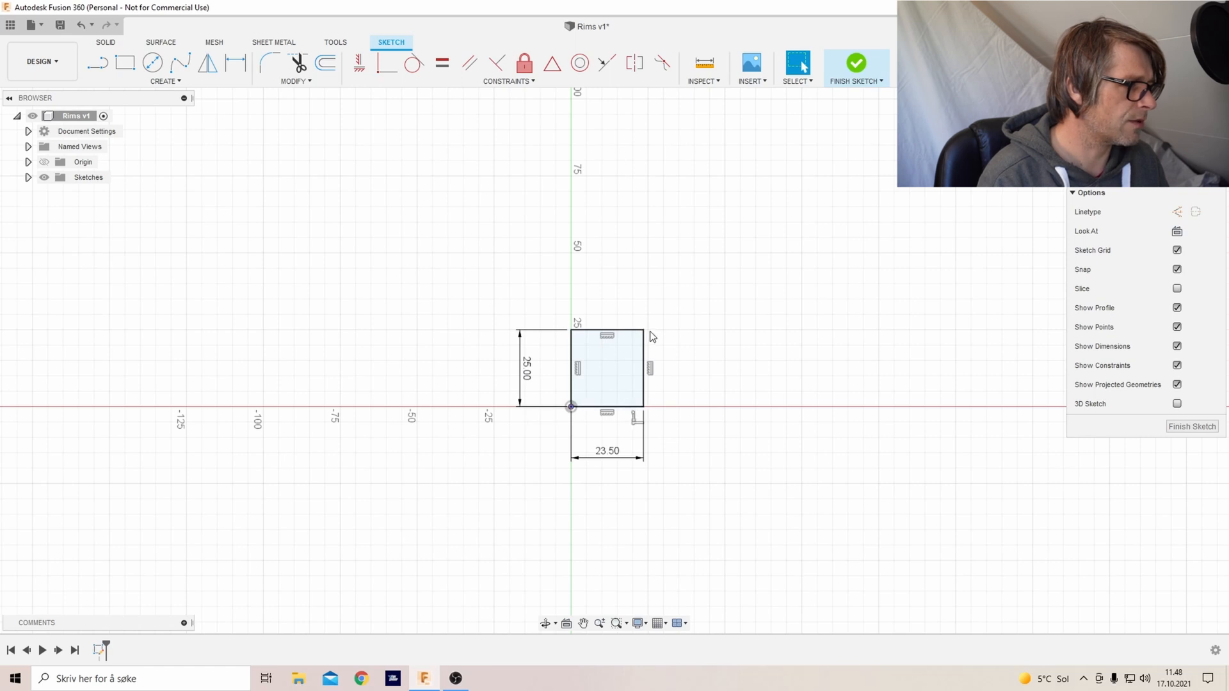
{"action": "mouse_move", "coordinate": [721, 411]}
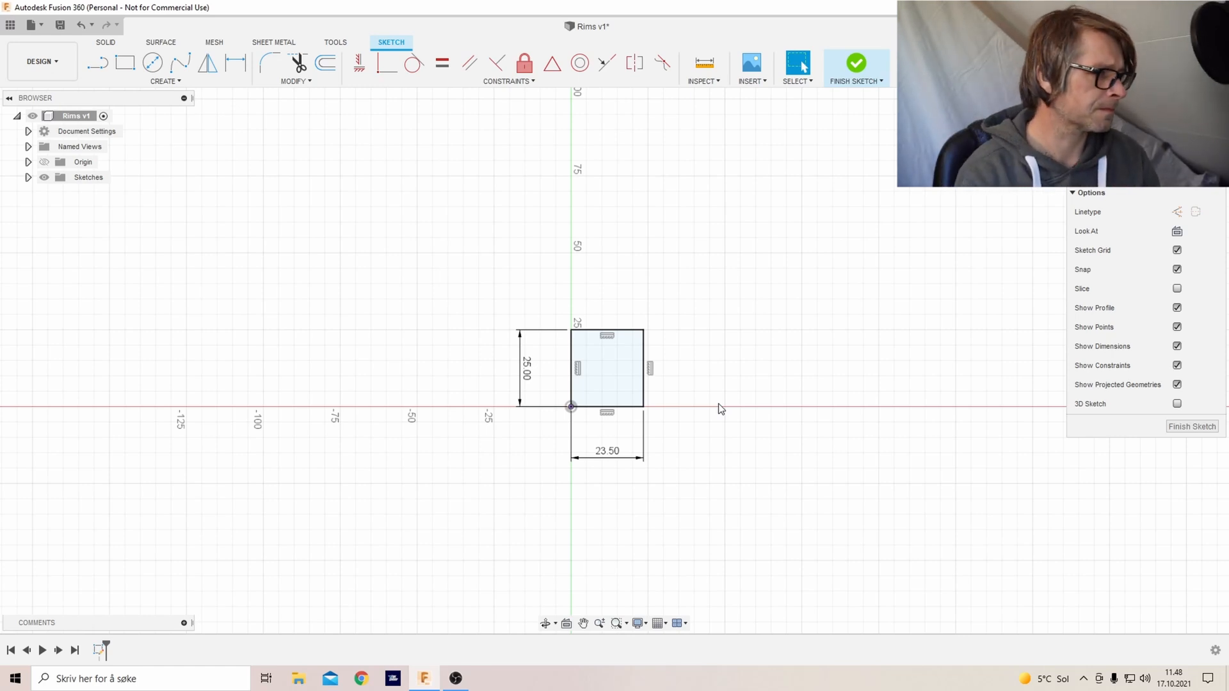
Add two 1 mm by 3 mm rectangles at the bottom and top right corners
{"action": "left_click", "coordinate": [124, 63]}
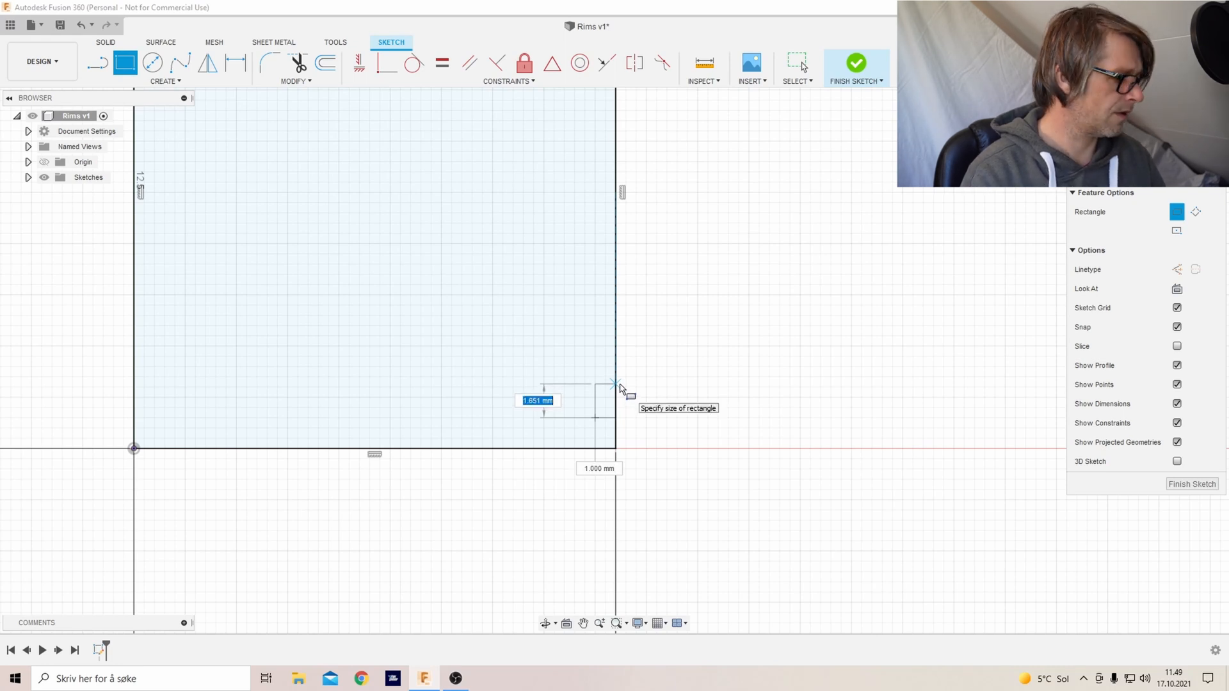
{"action": "type", "text": "3"}
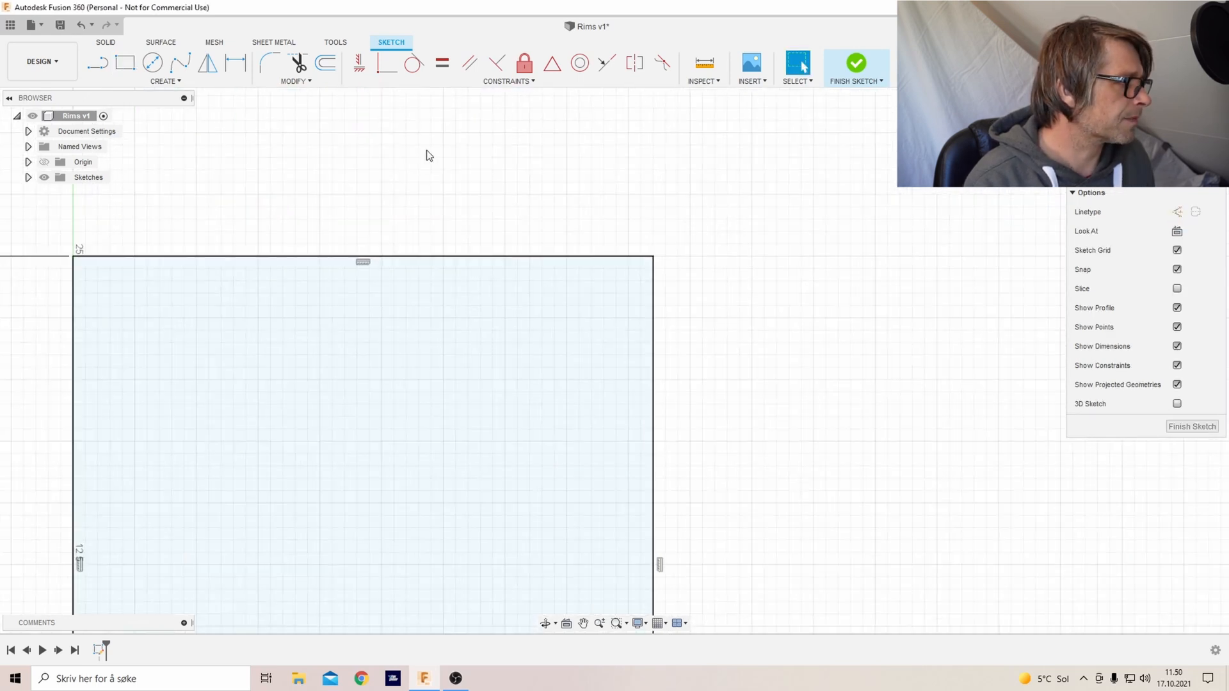
{"action": "left_click", "coordinate": [125, 63]}
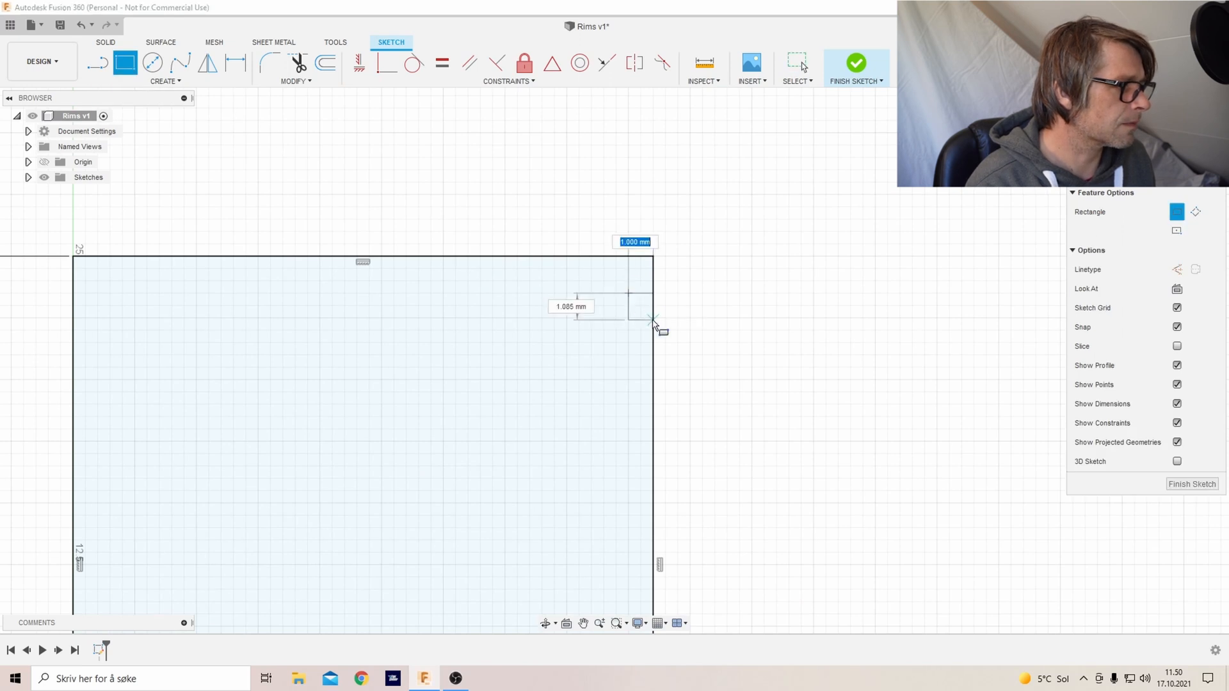
{"action": "mouse_move", "coordinate": [654, 325]}
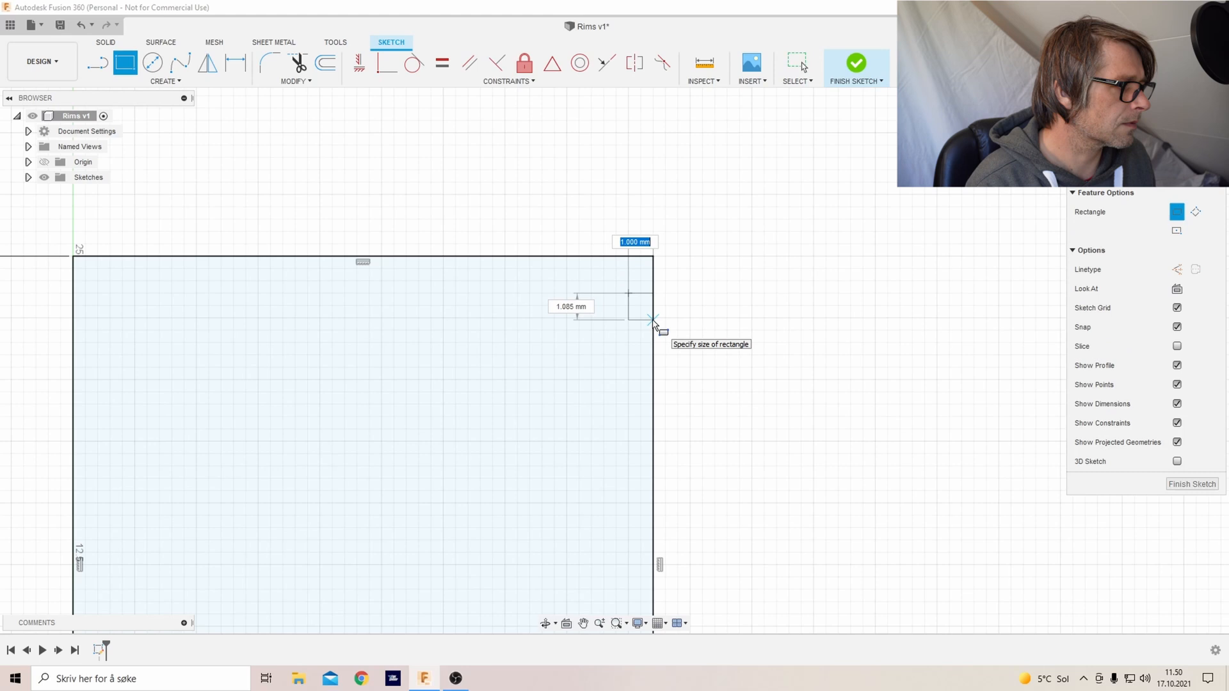
{"action": "mouse_move", "coordinate": [649, 304]}
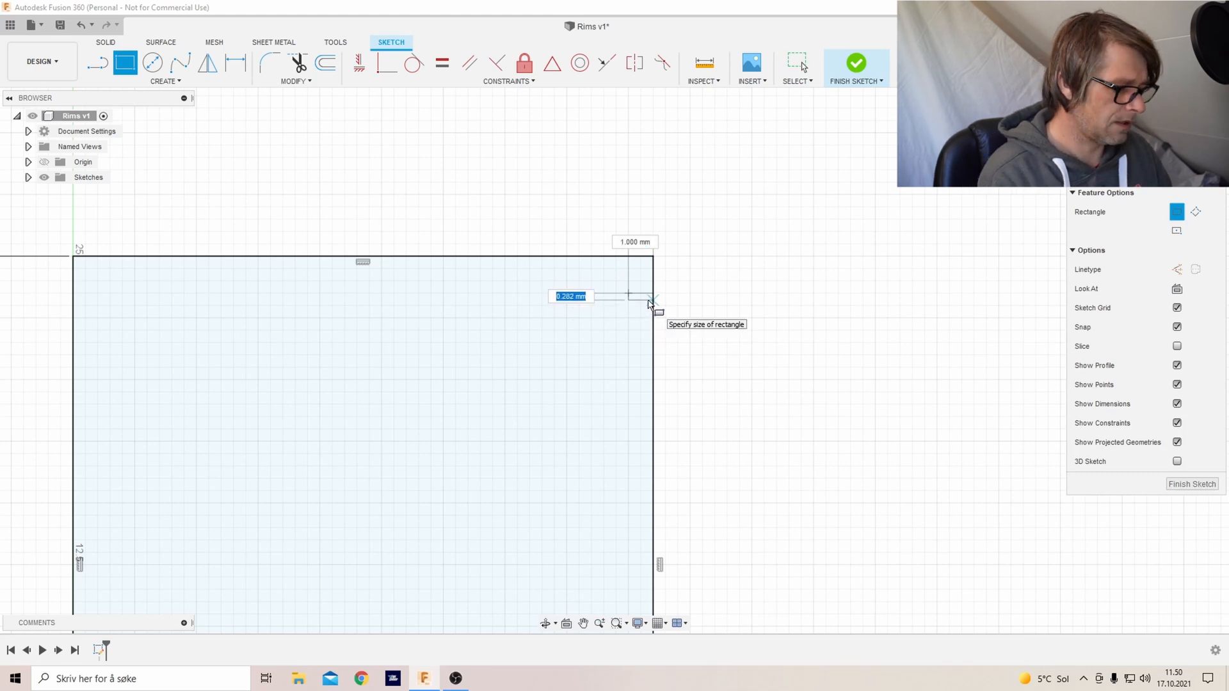
{"action": "type", "text": "3"}
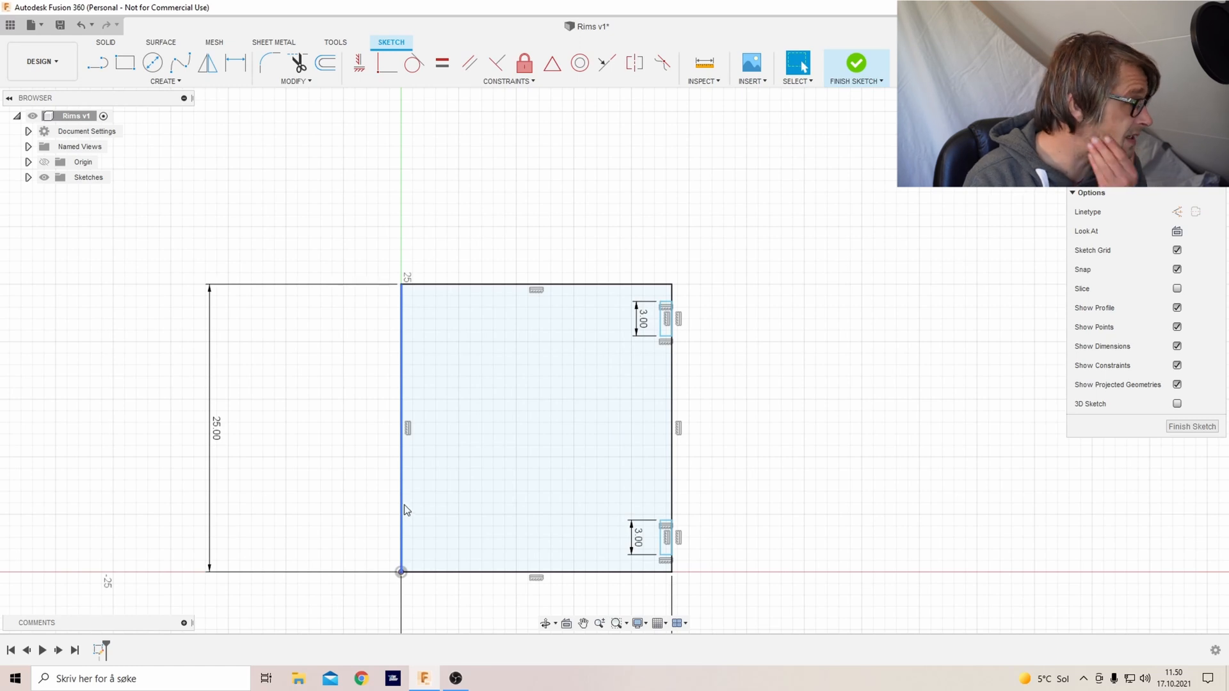
Draw a short horizontal line from the left edge and a spline curving down to the bottom edge
{"action": "left_click", "coordinate": [99, 61]}
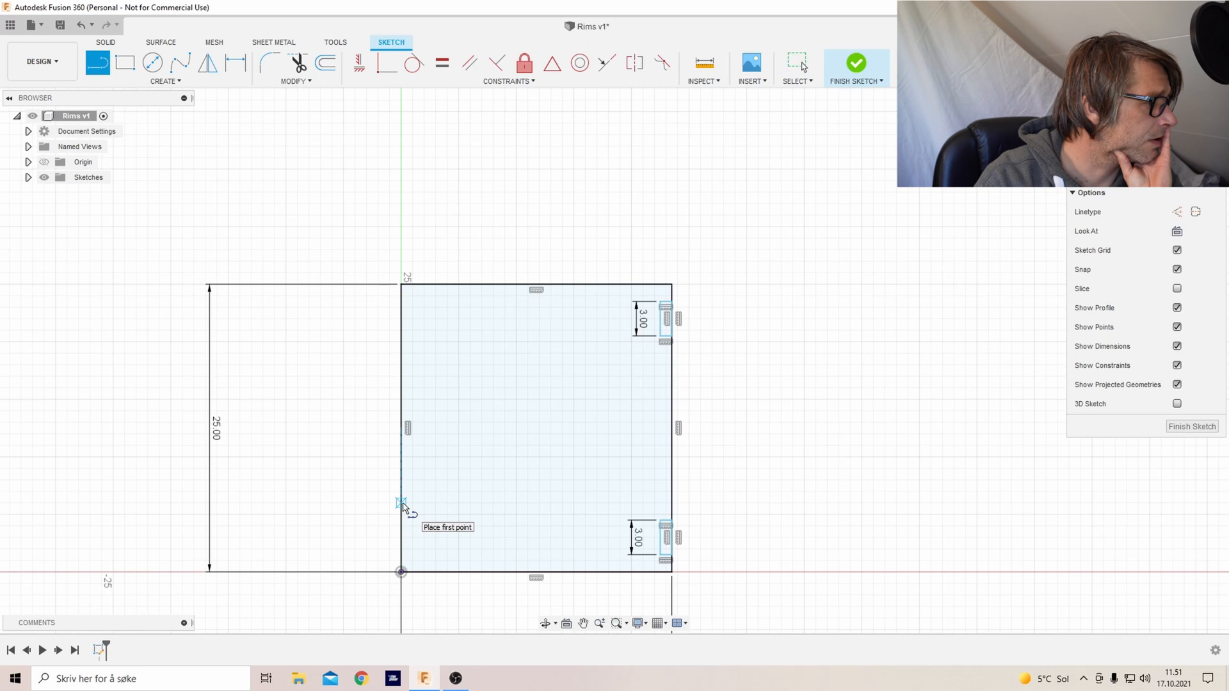
{"action": "left_click", "coordinate": [401, 504]}
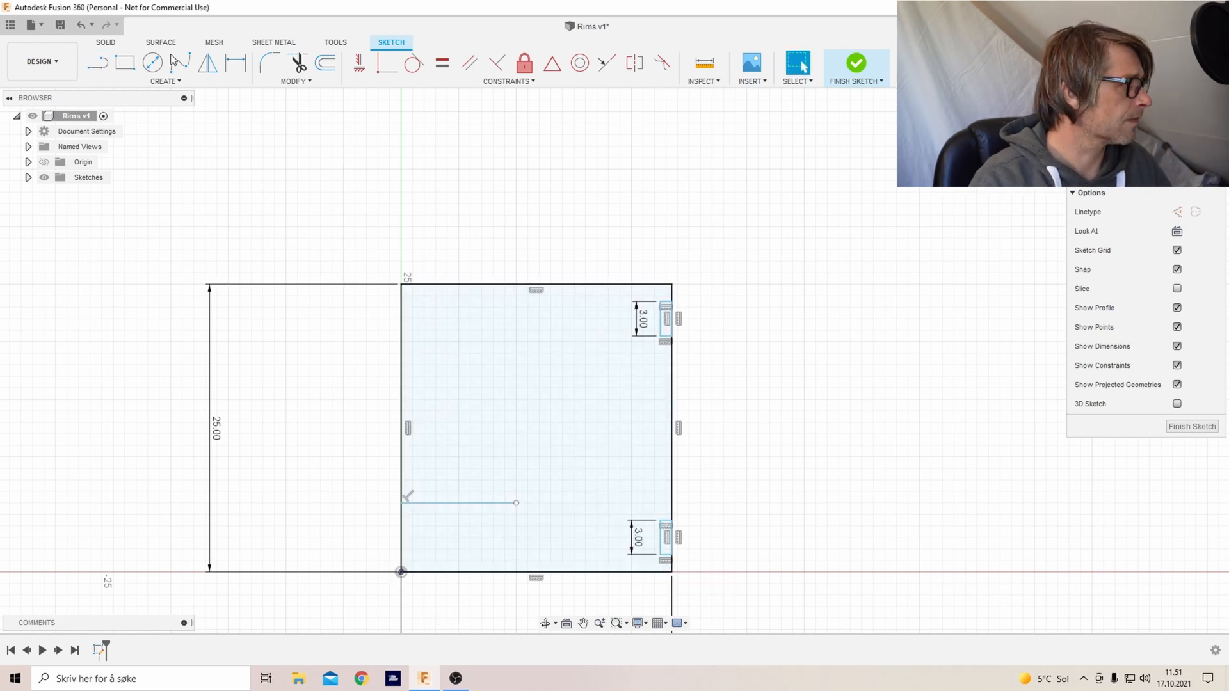
{"action": "mouse_move", "coordinate": [208, 63]}
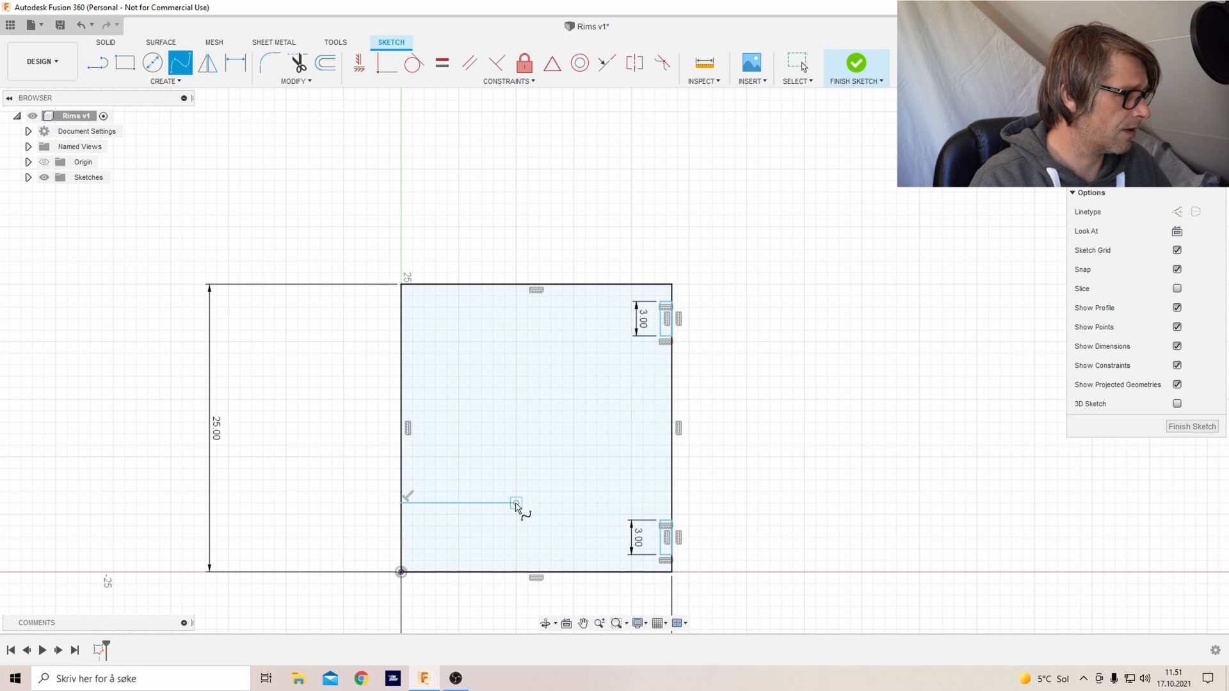
{"action": "left_click", "coordinate": [516, 501]}
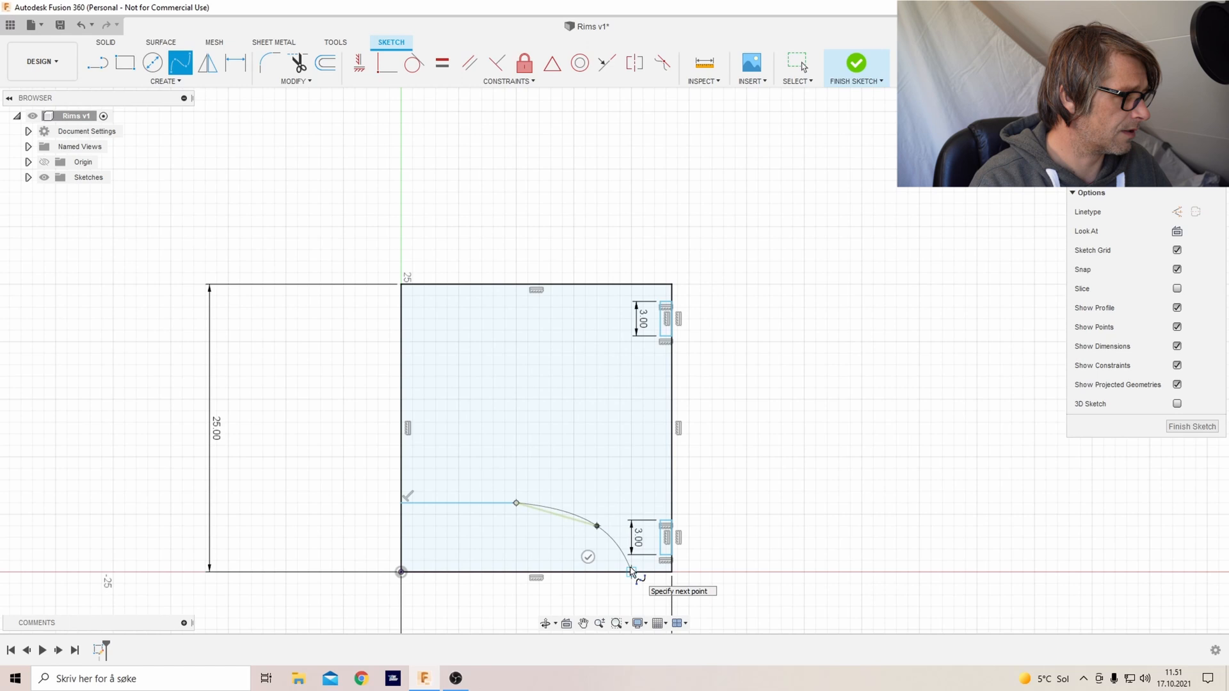
{"action": "left_click", "coordinate": [633, 570]}
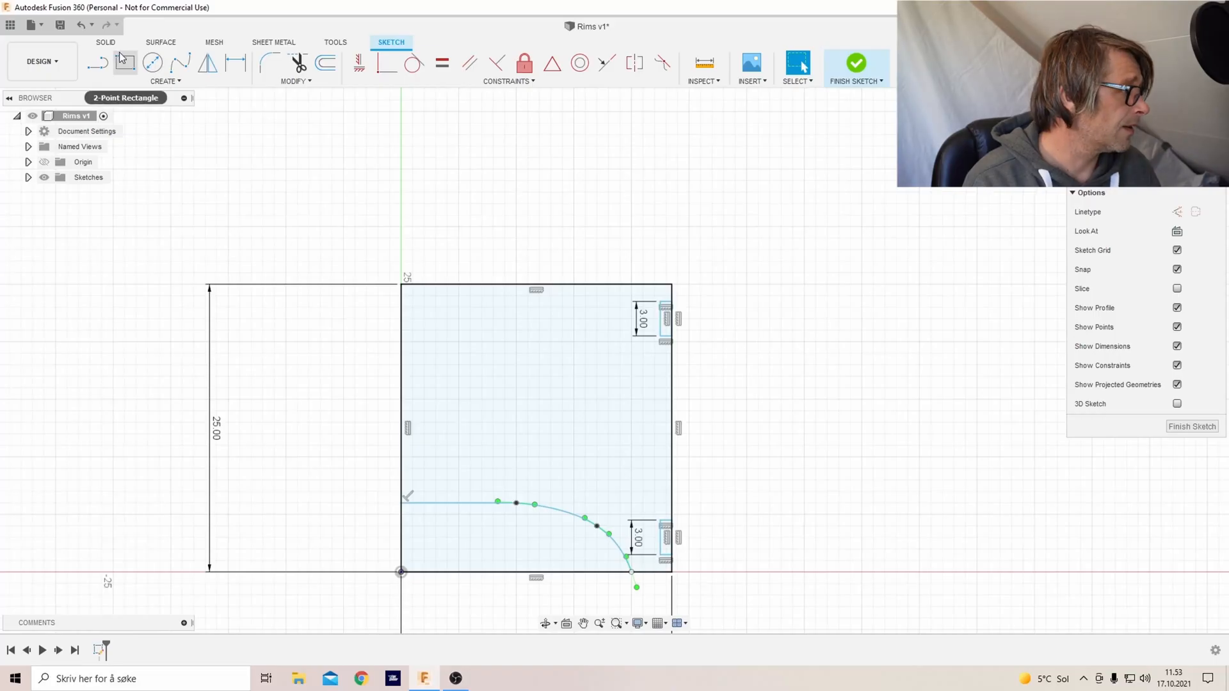
Begin the diagonal upper outline line from the profile's left edge
{"action": "left_click", "coordinate": [98, 62]}
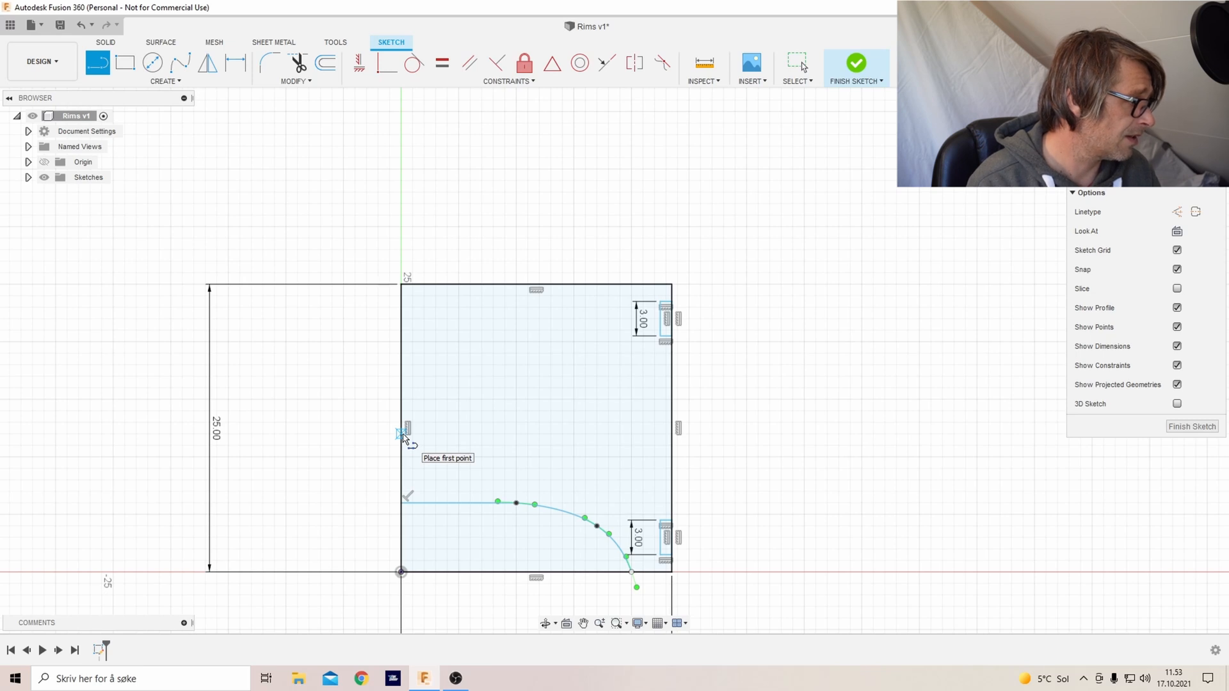
{"action": "mouse_move", "coordinate": [403, 413]}
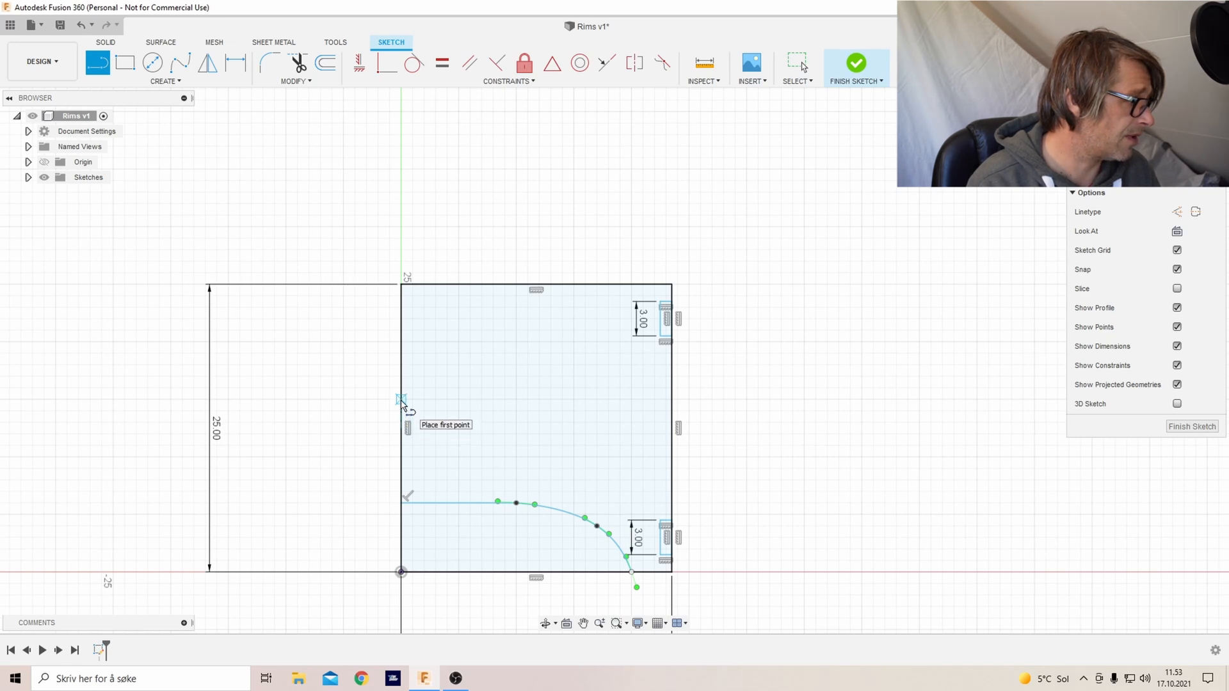
{"action": "left_click", "coordinate": [403, 400]}
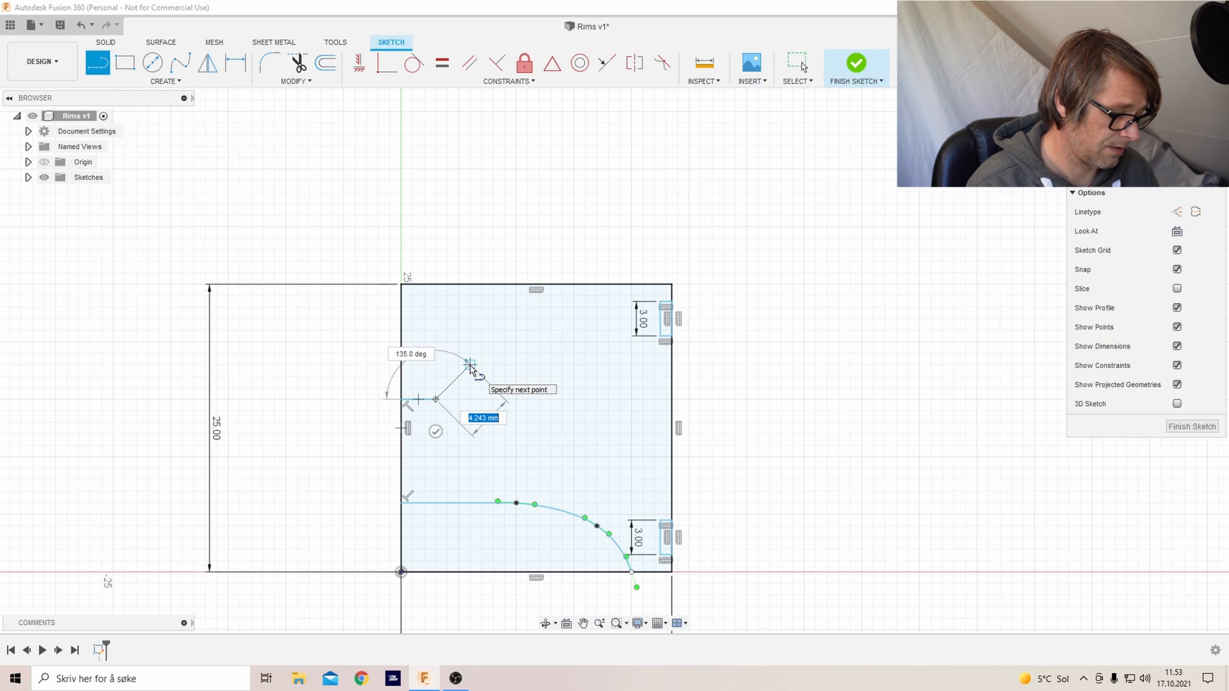
{"action": "mouse_move", "coordinate": [483, 318]}
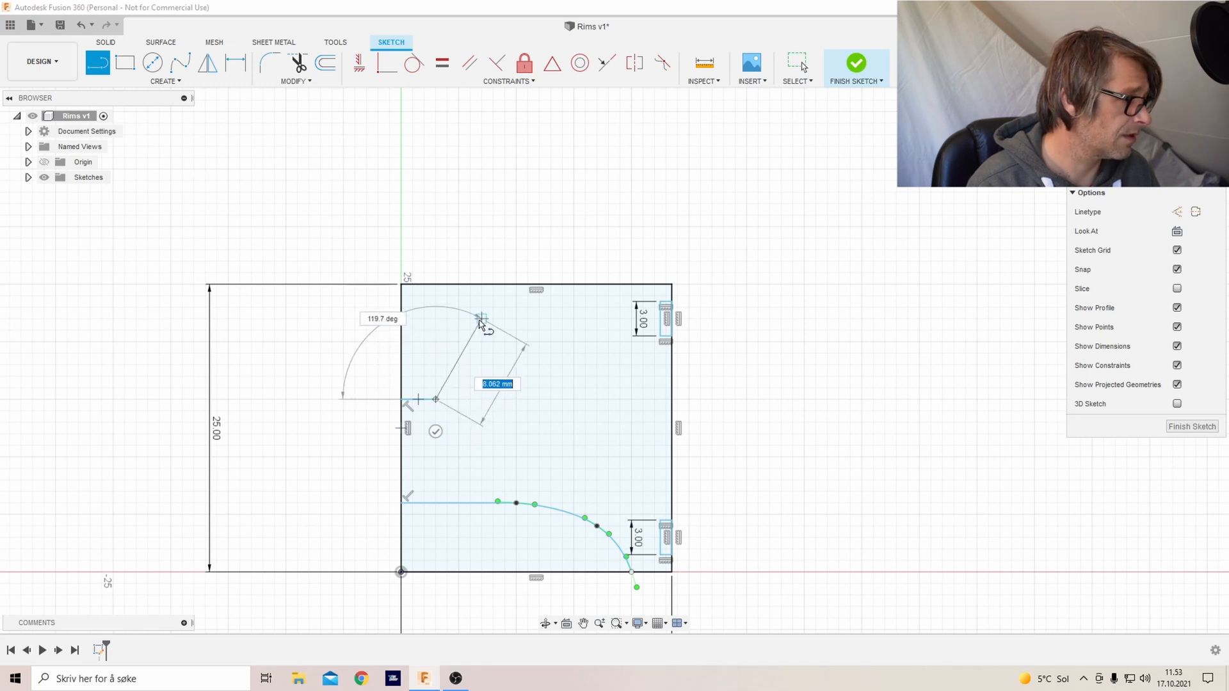
{"action": "mouse_move", "coordinate": [470, 302]}
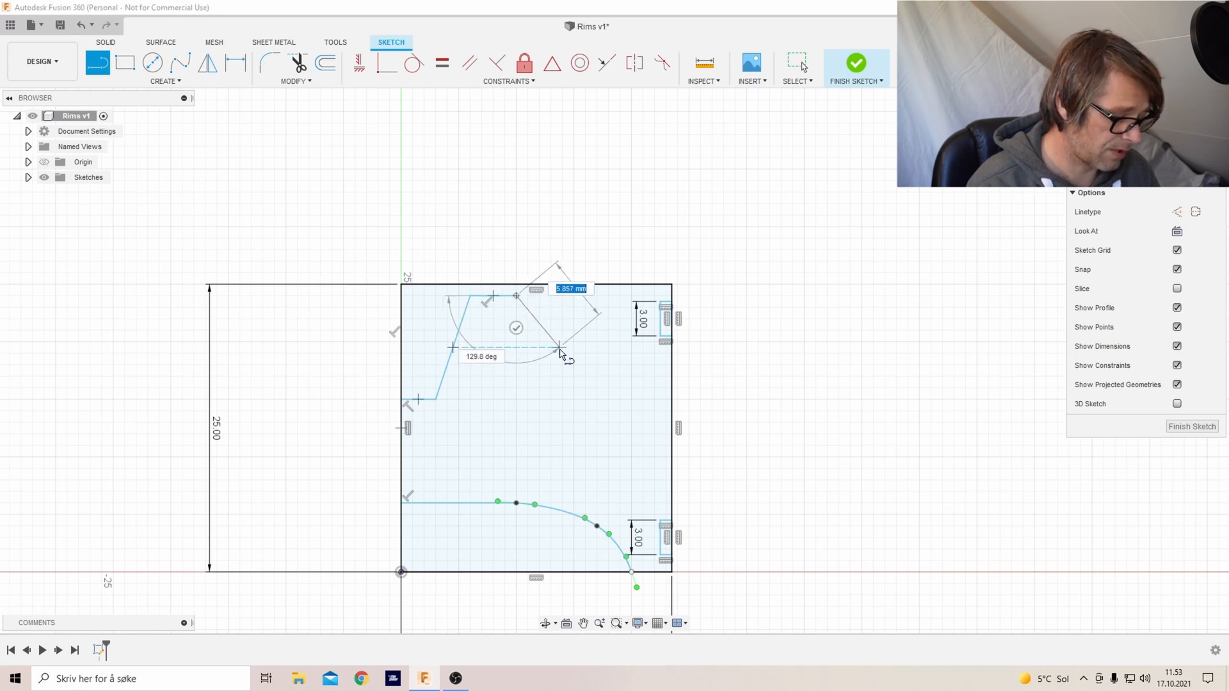
{"action": "mouse_move", "coordinate": [540, 328]}
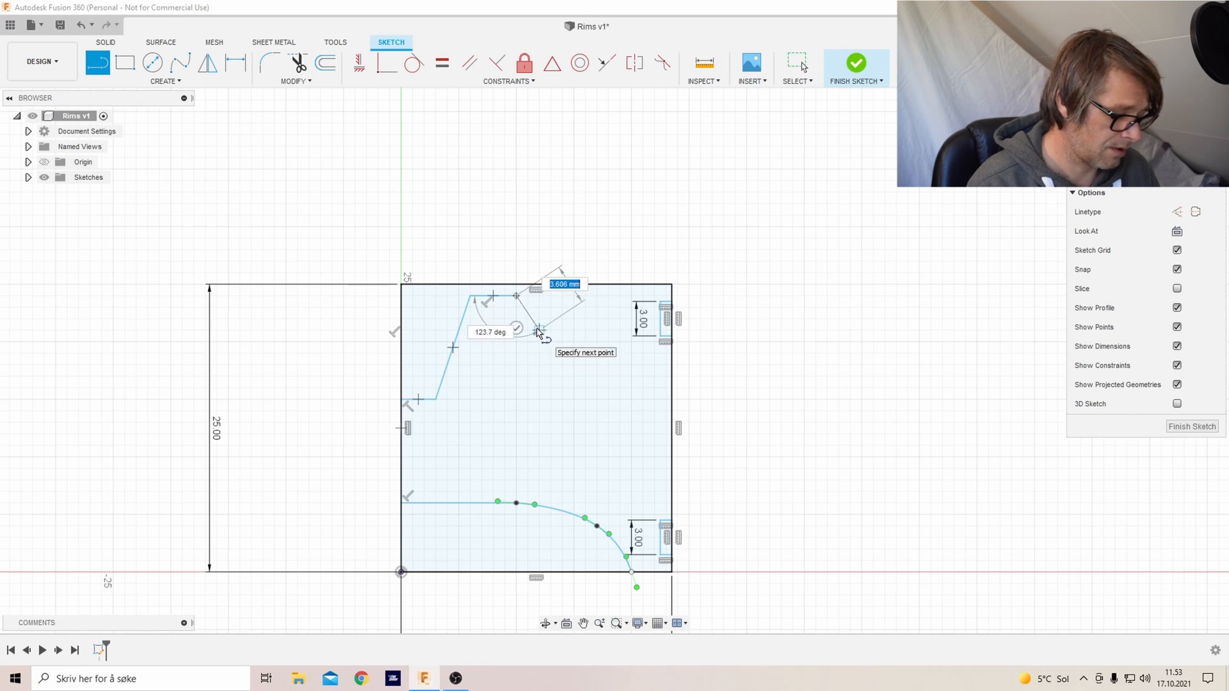
{"action": "mouse_move", "coordinate": [531, 305]}
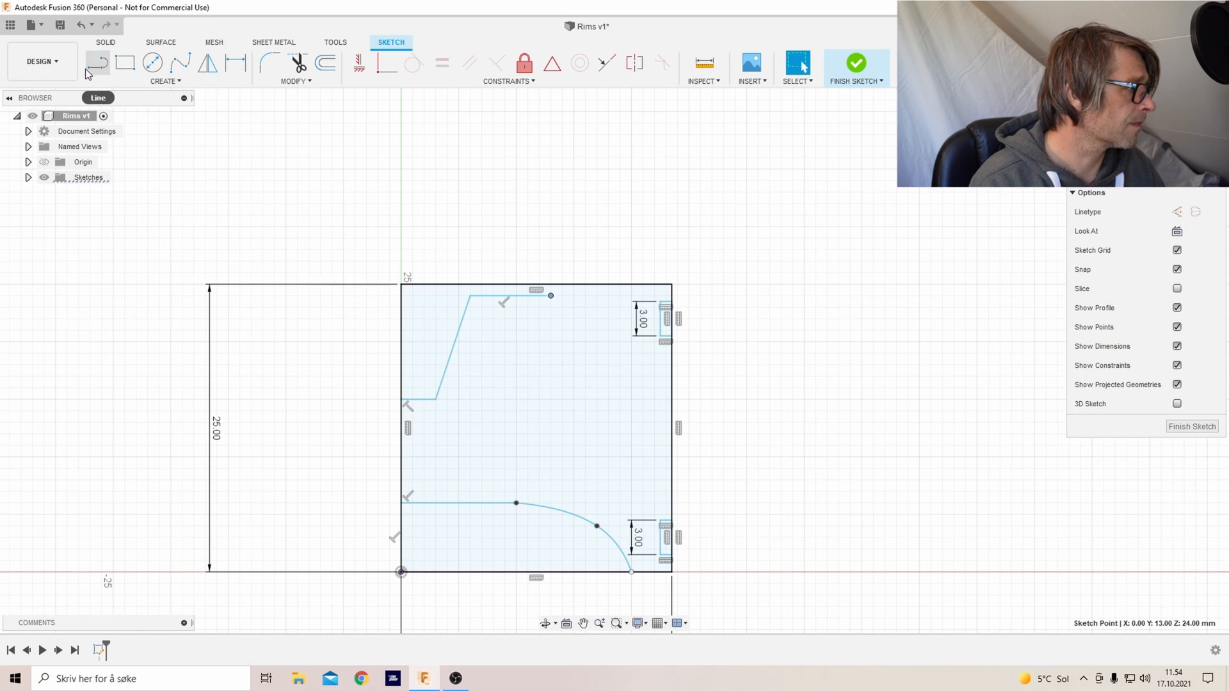
Draw the small dip climbing to the top-right corner and finish the sketch
{"action": "left_click", "coordinate": [97, 62]}
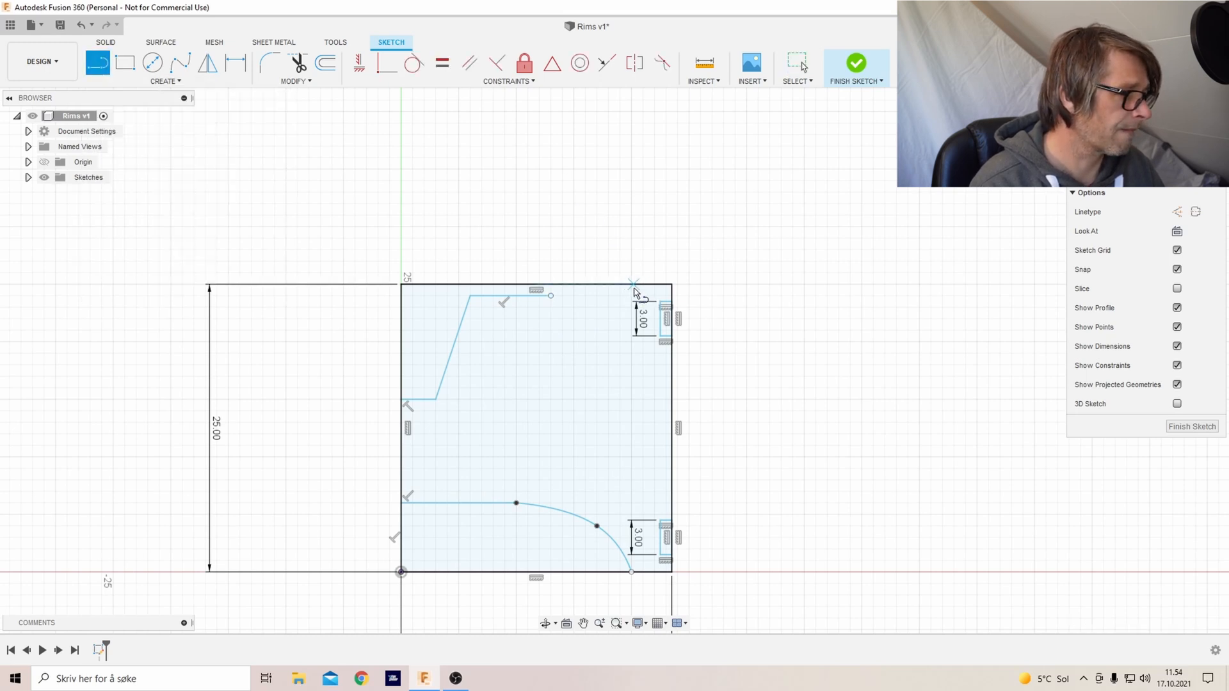
{"action": "mouse_move", "coordinate": [553, 299]}
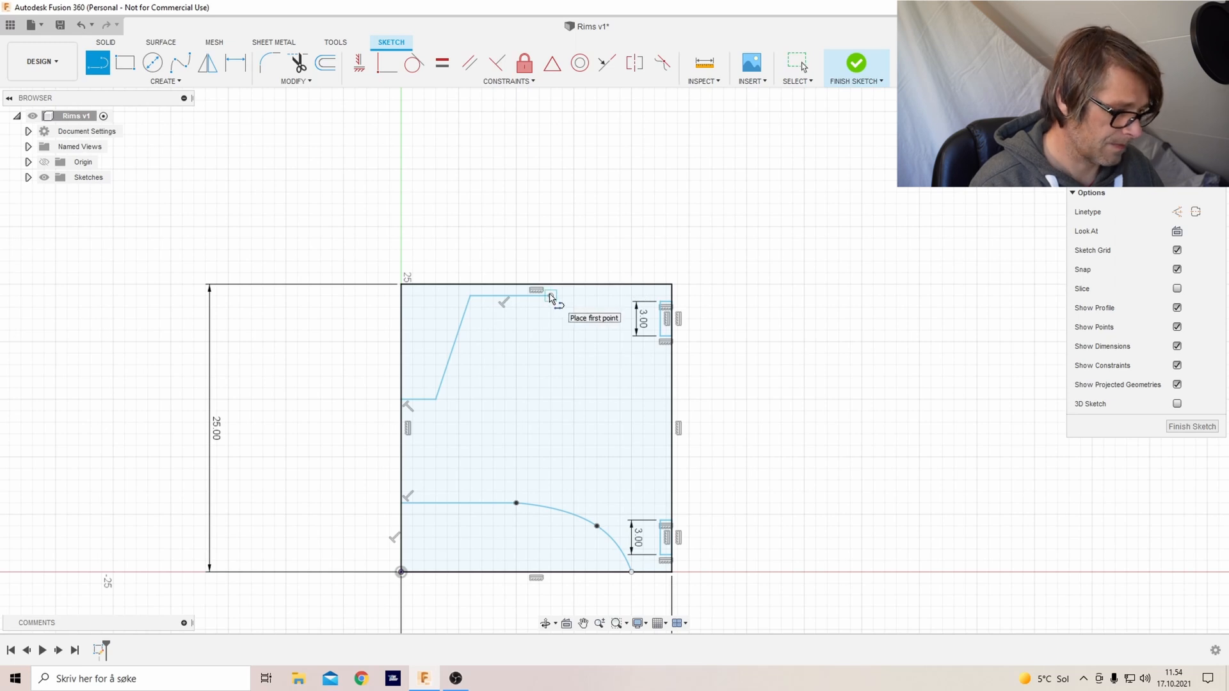
{"action": "left_click", "coordinate": [550, 299]}
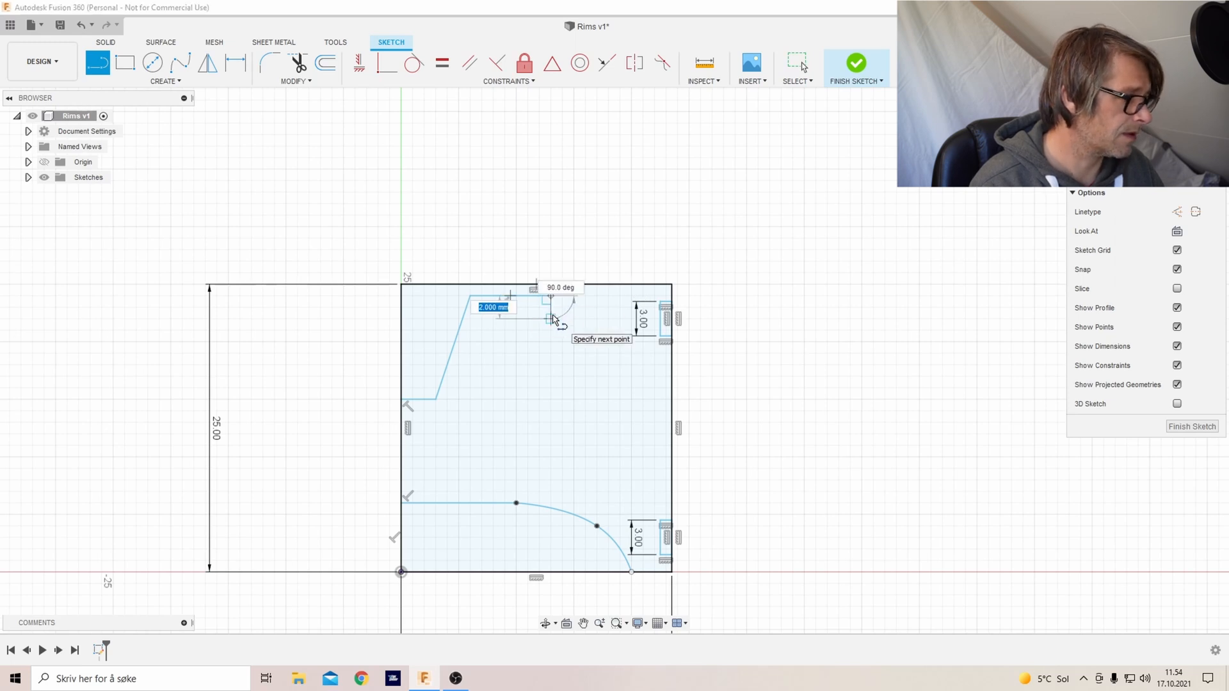
{"action": "mouse_move", "coordinate": [560, 319]}
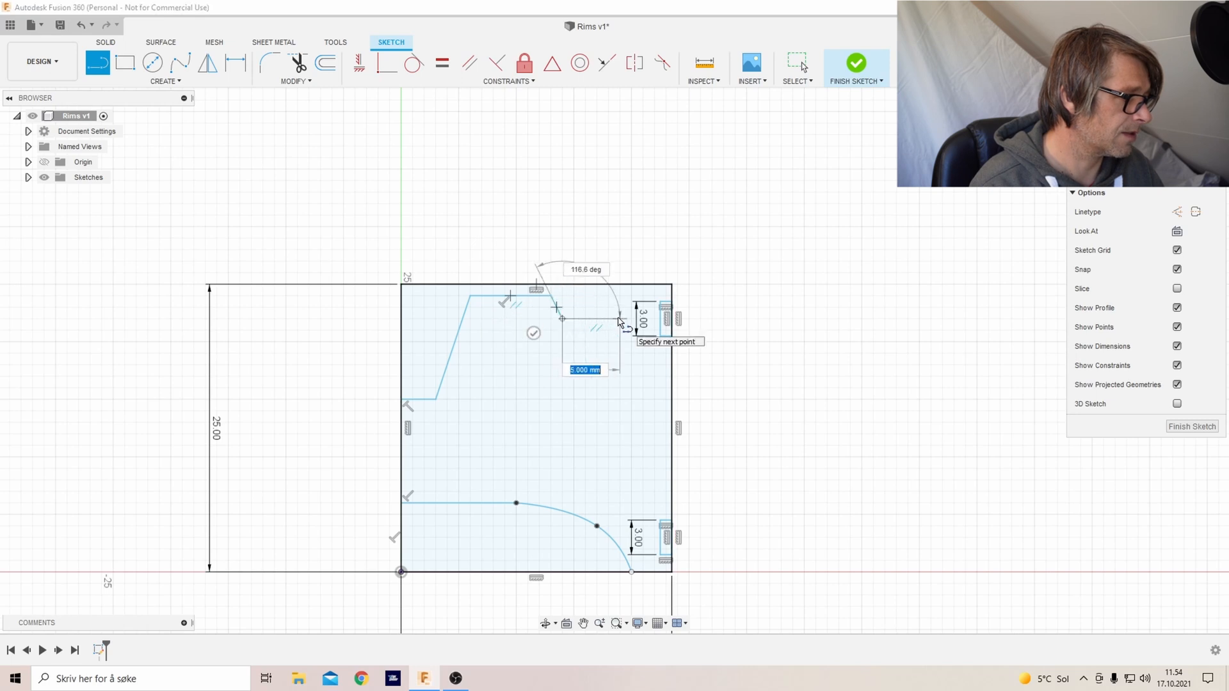
{"action": "left_click", "coordinate": [612, 321]}
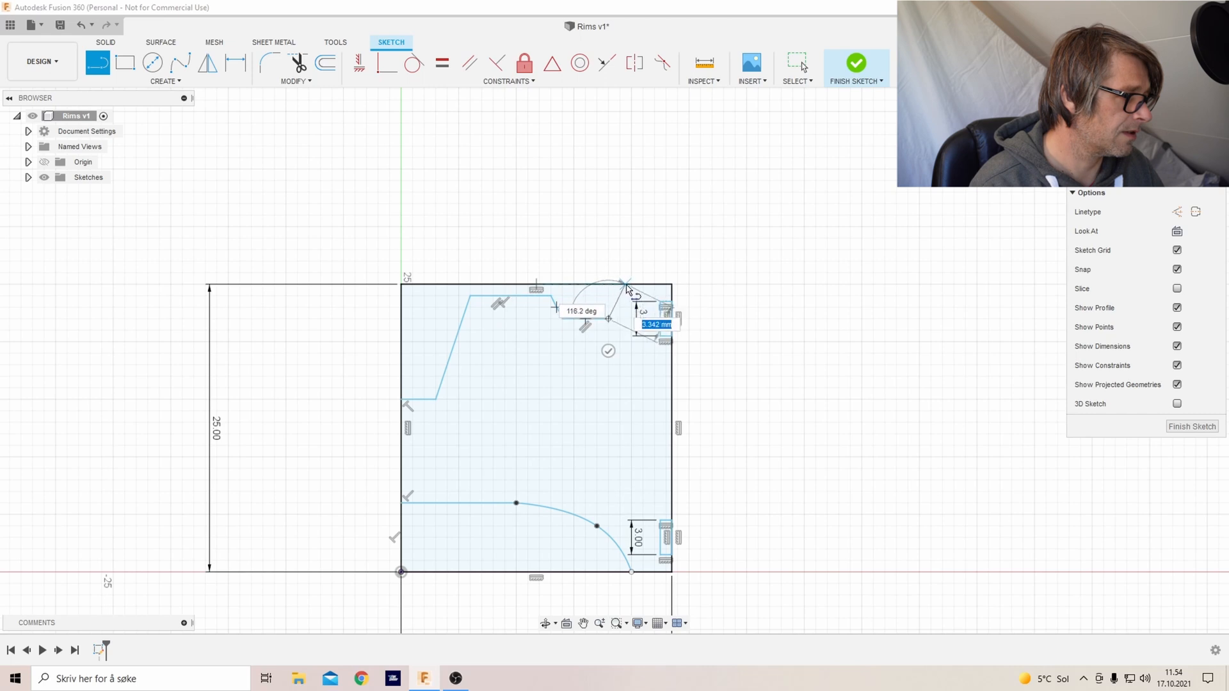
{"action": "mouse_move", "coordinate": [619, 291]}
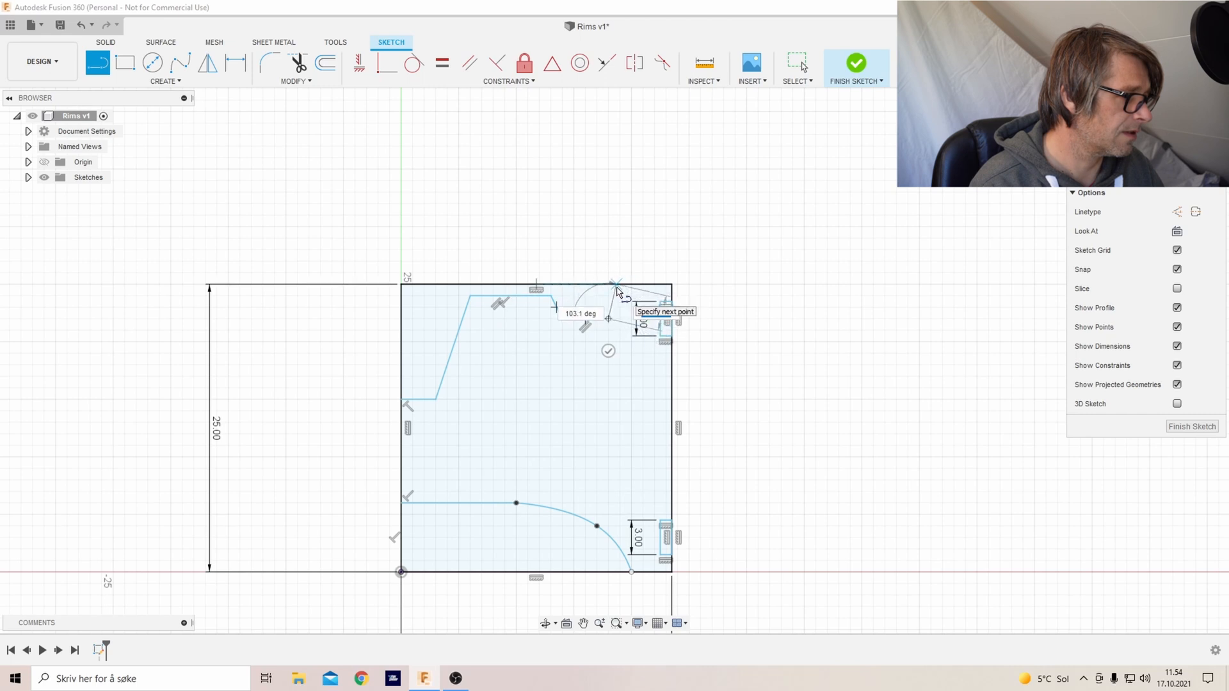
{"action": "mouse_move", "coordinate": [619, 292]}
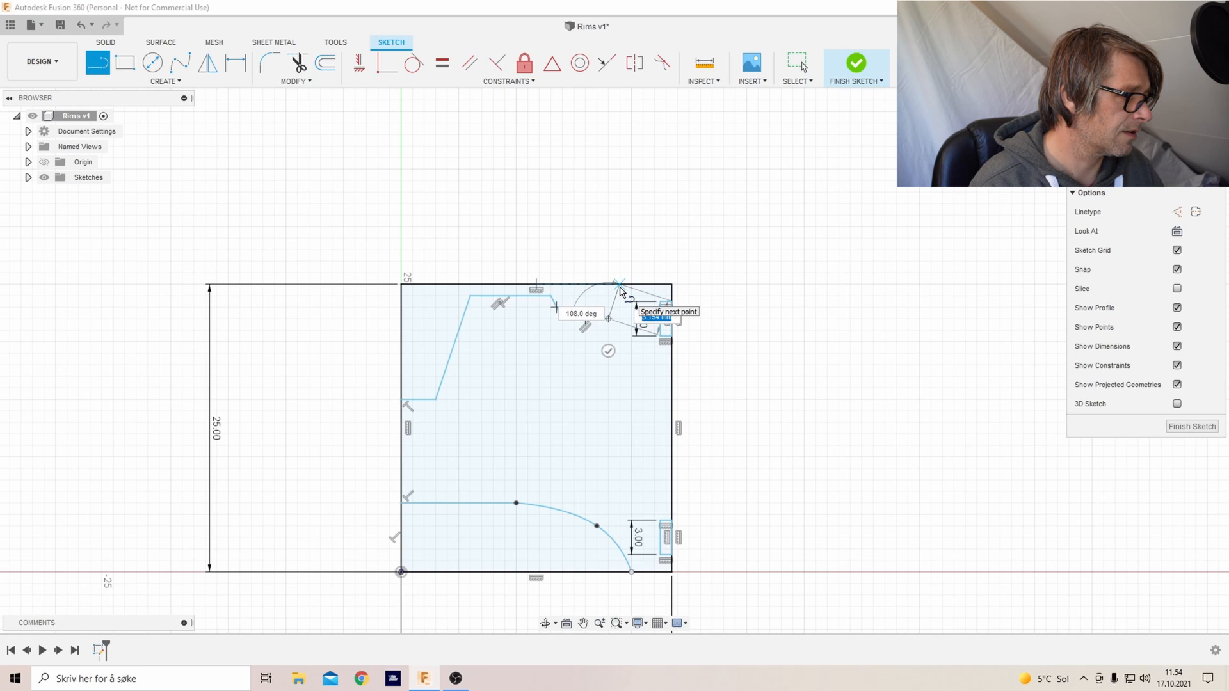
{"action": "left_click", "coordinate": [620, 281]}
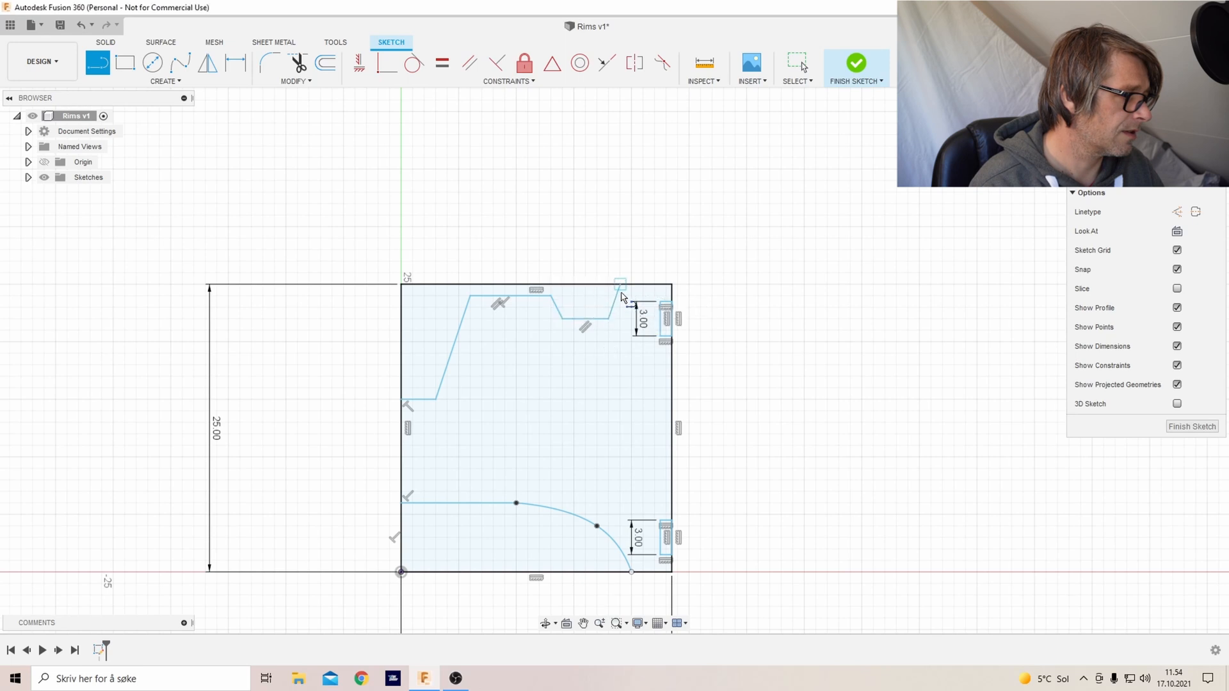
{"action": "left_click", "coordinate": [855, 63]}
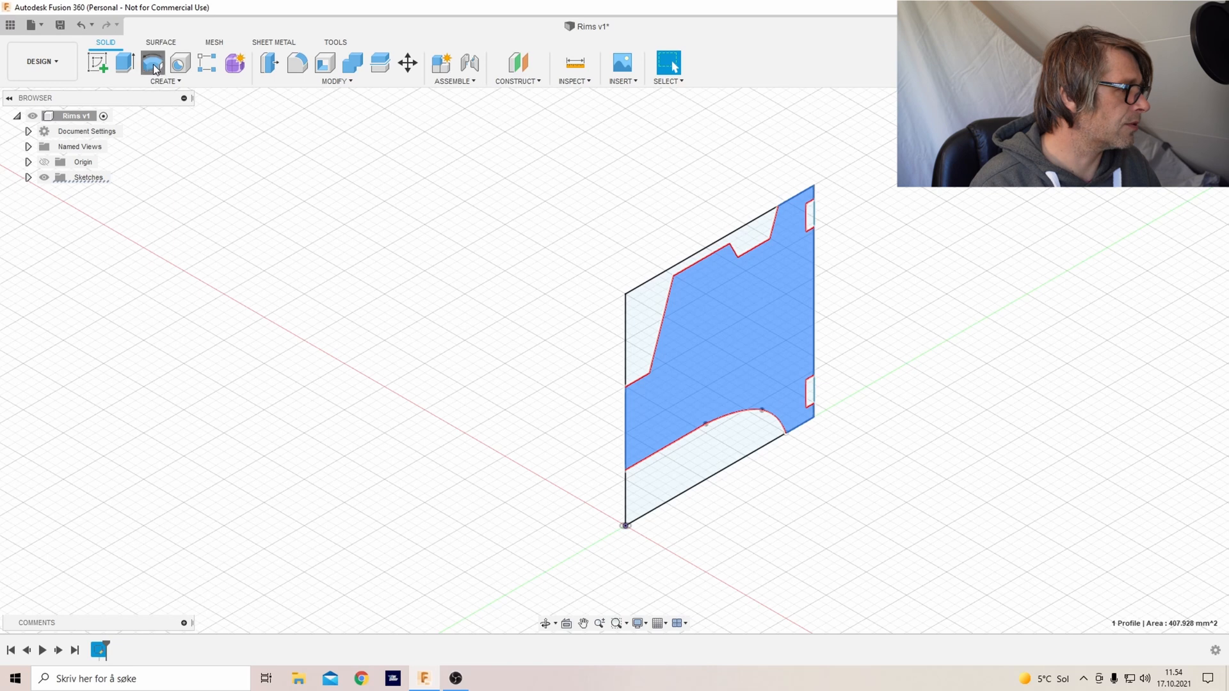
Revolve the profile 360° about the vertical axis into a solid rim body
{"action": "left_click", "coordinate": [153, 63]}
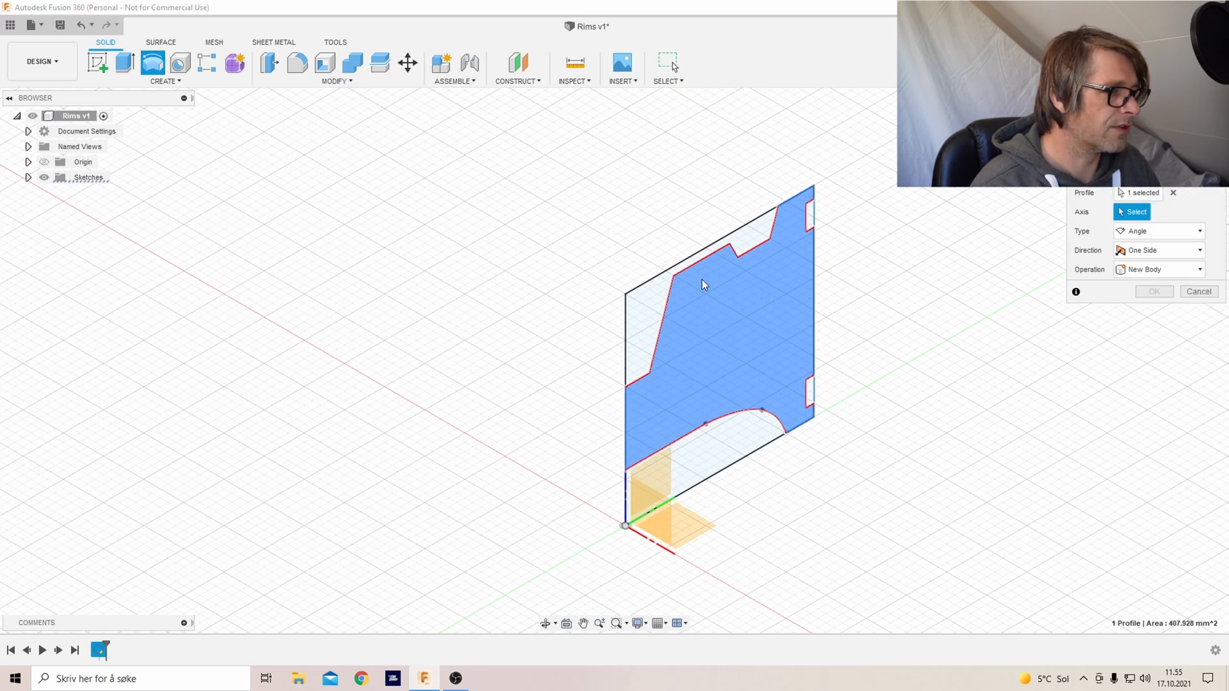
{"action": "mouse_move", "coordinate": [1077, 263]}
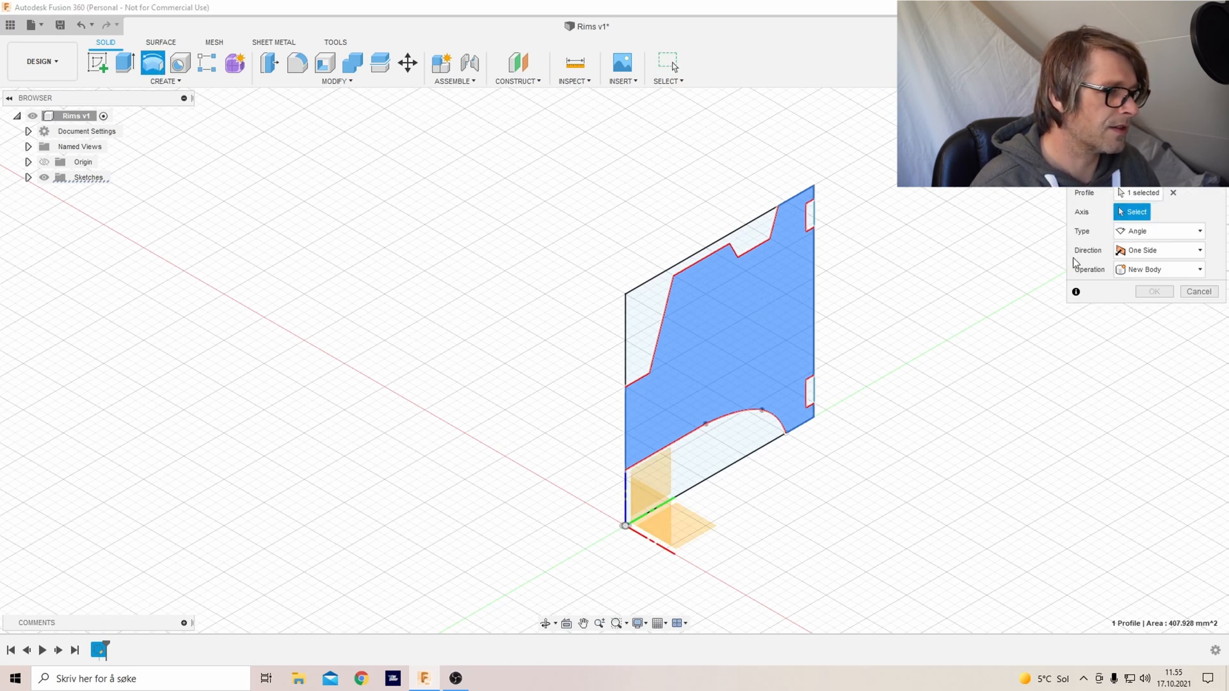
{"action": "mouse_move", "coordinate": [616, 514]}
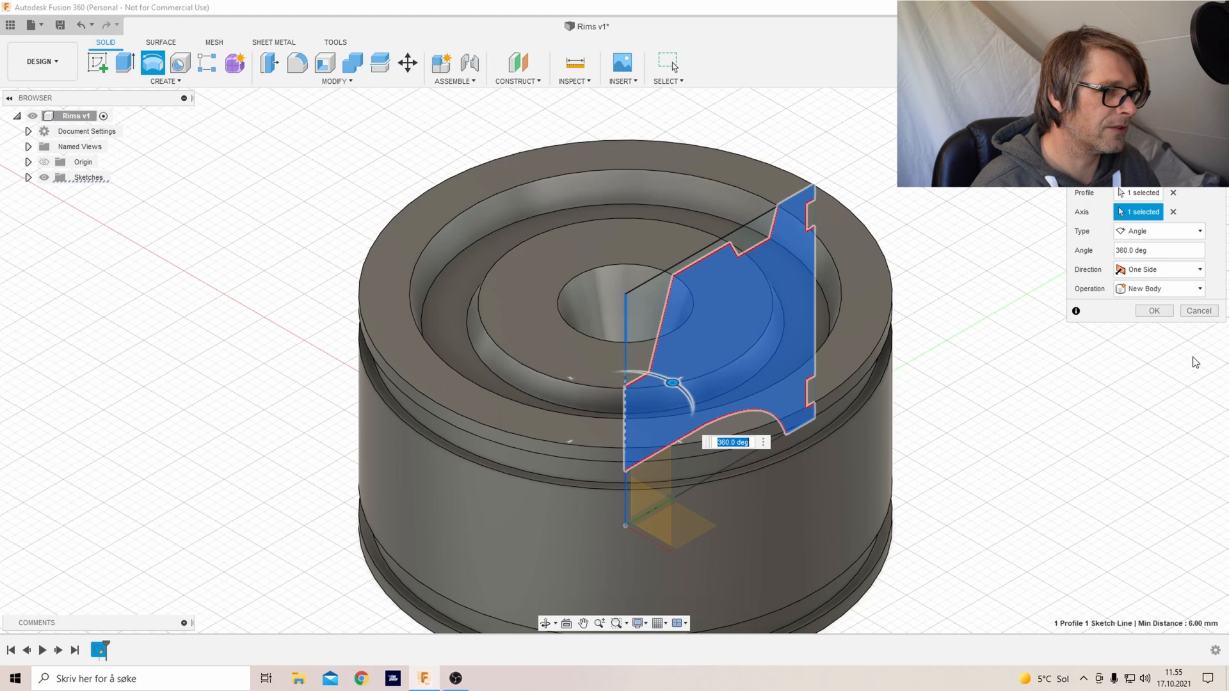
{"action": "left_click", "coordinate": [1153, 310]}
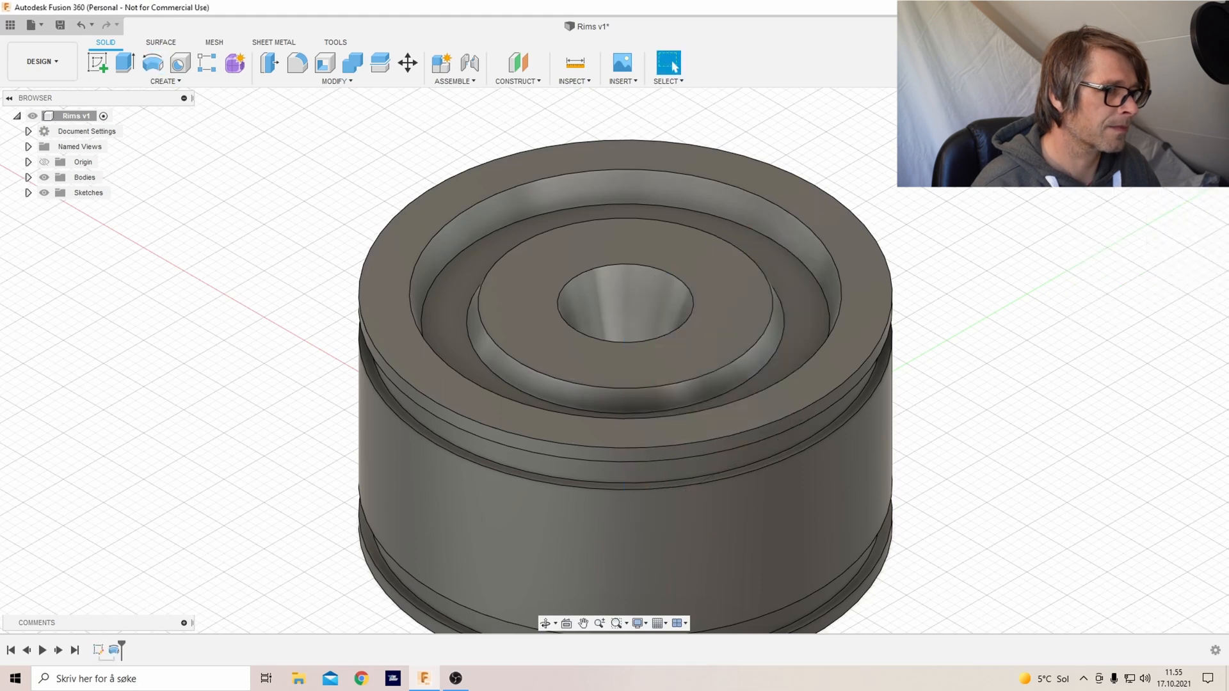